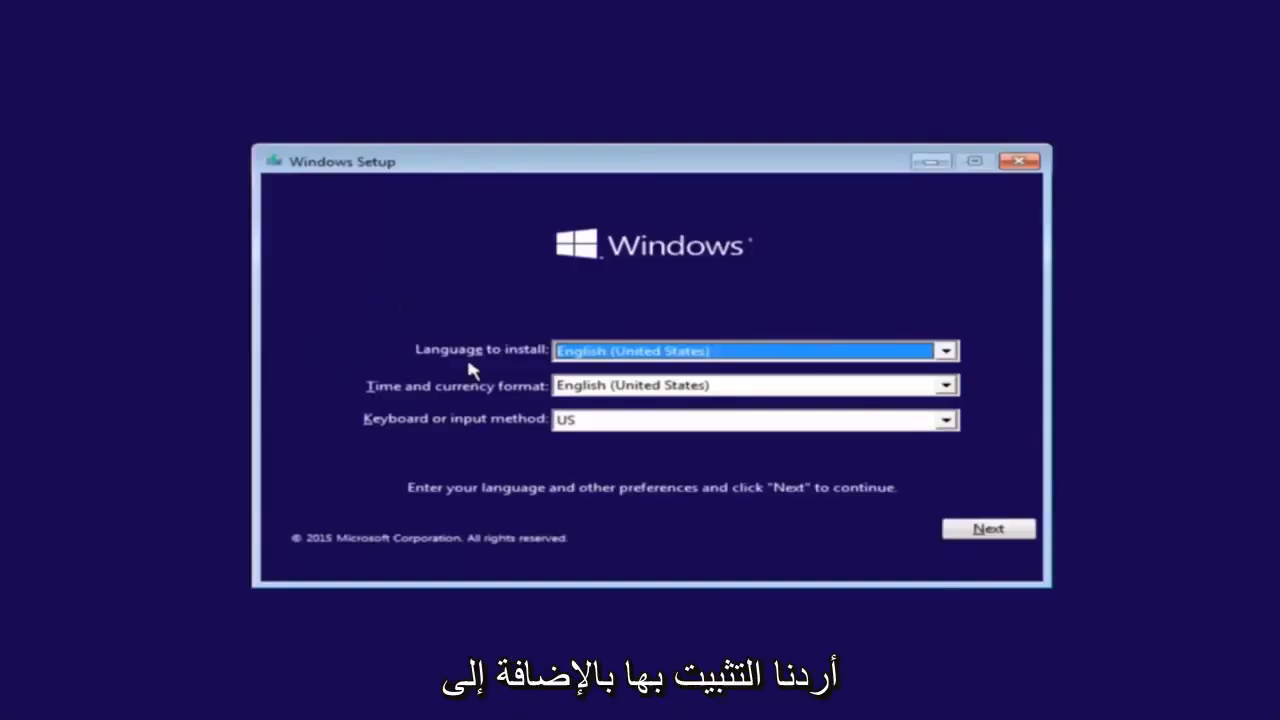
# Step: Keep English (United States) language, time format and US keyboard and continue with Next
pyautogui.click(944, 350)
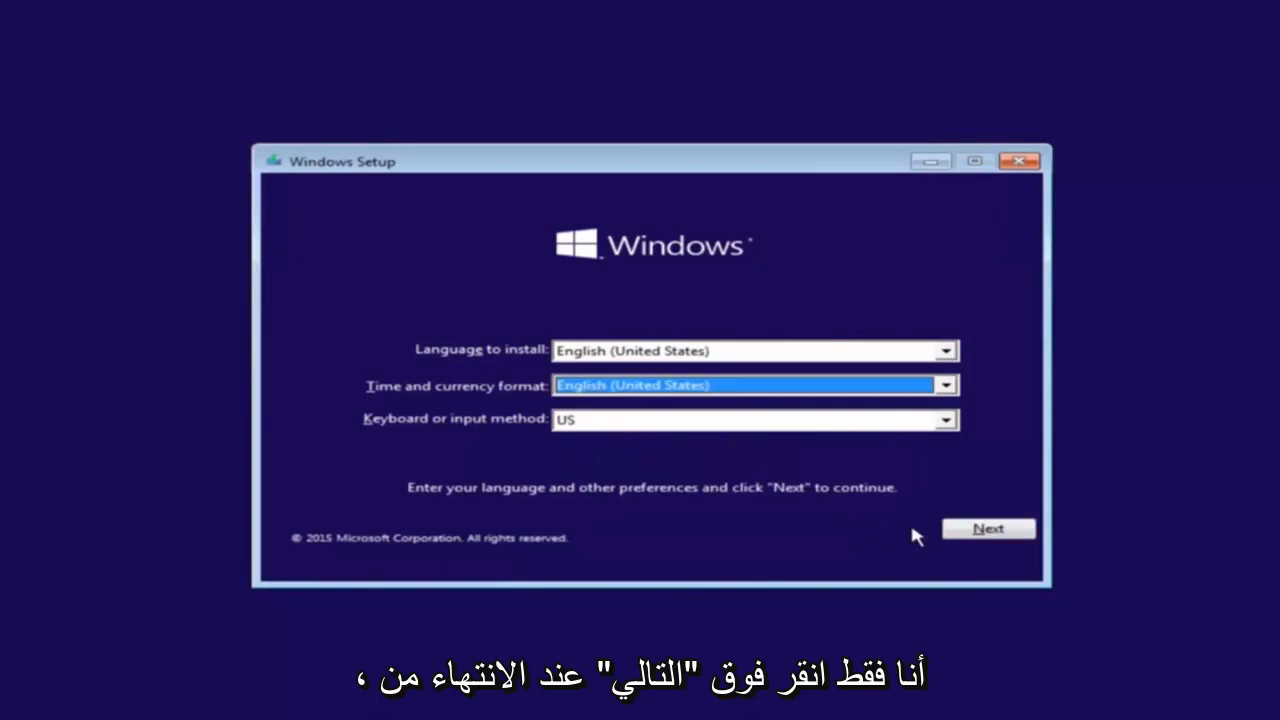
pyautogui.click(988, 528)
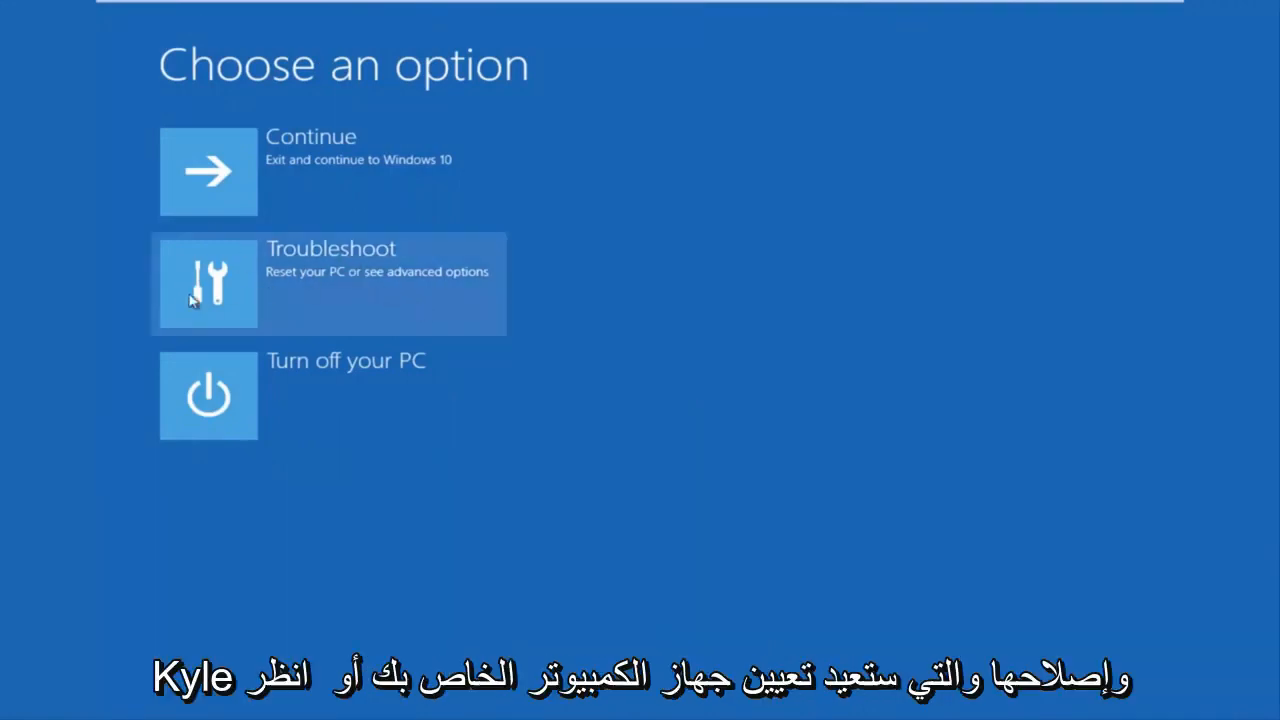
pyautogui.moveTo(398, 288)
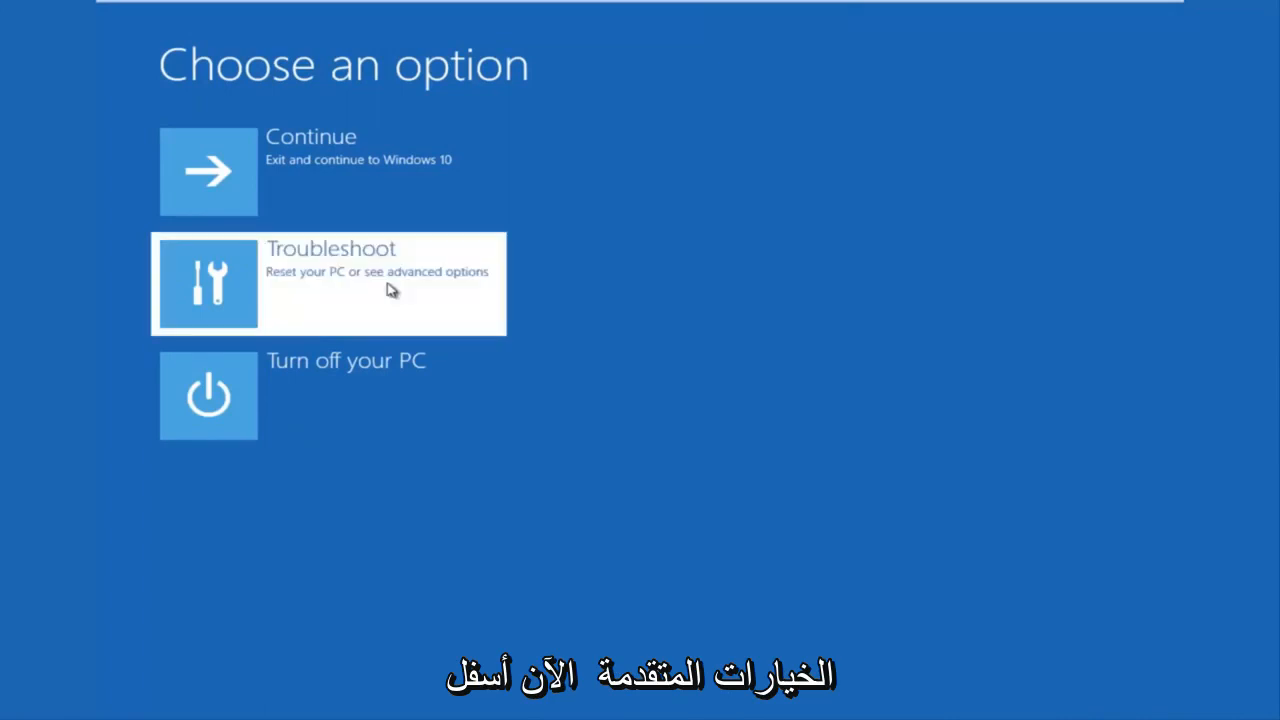
# Step: Go through Troubleshoot and Advanced options to start Command Prompt
pyautogui.click(330, 284)
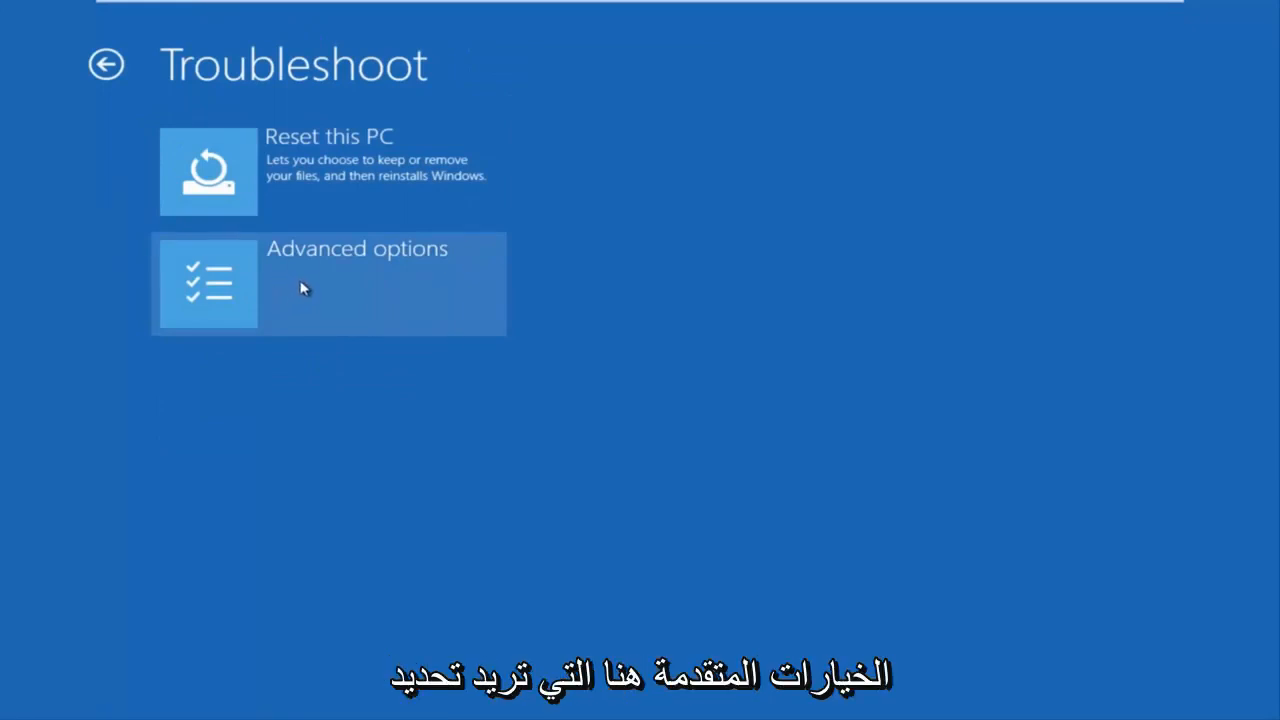
pyautogui.click(330, 284)
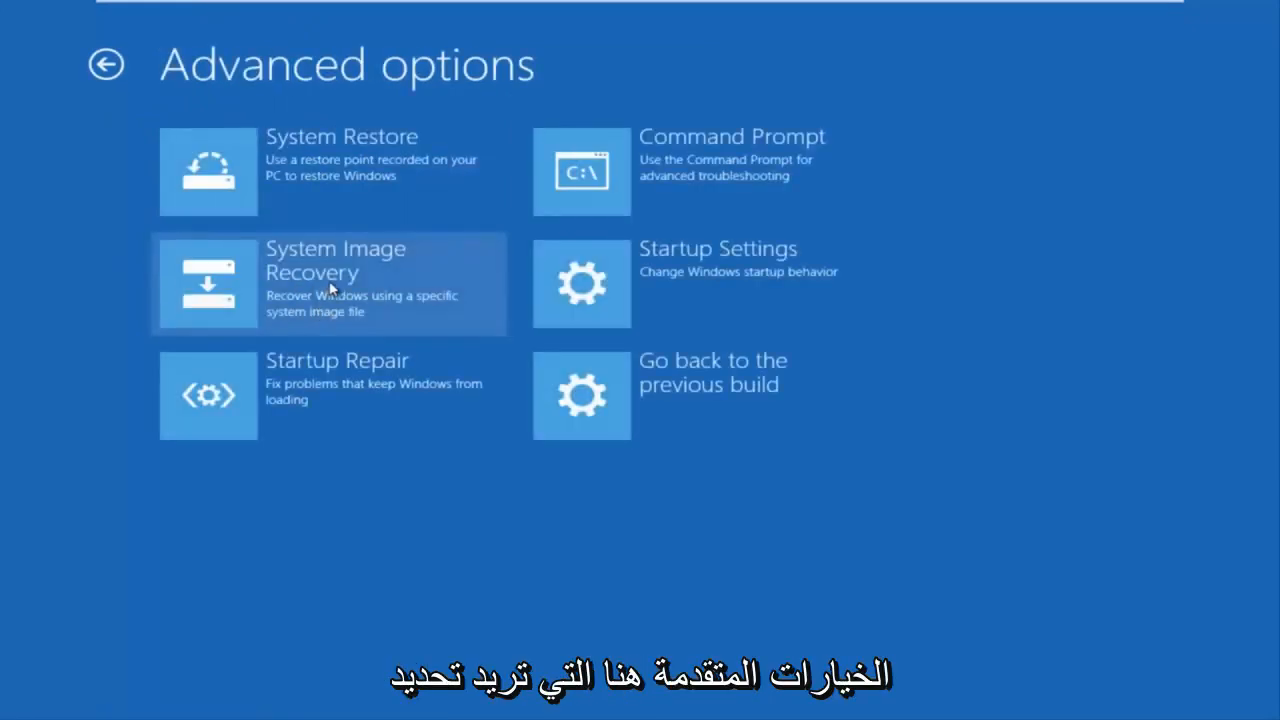
pyautogui.moveTo(676, 184)
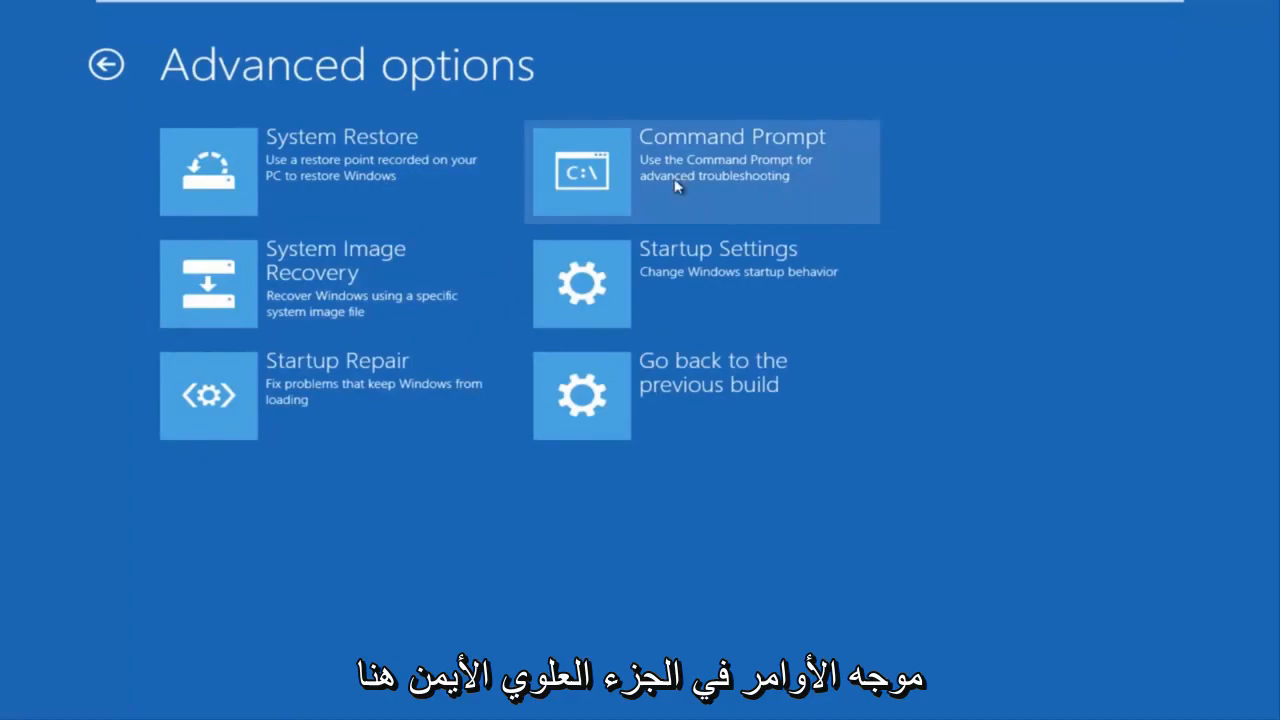
pyautogui.click(700, 170)
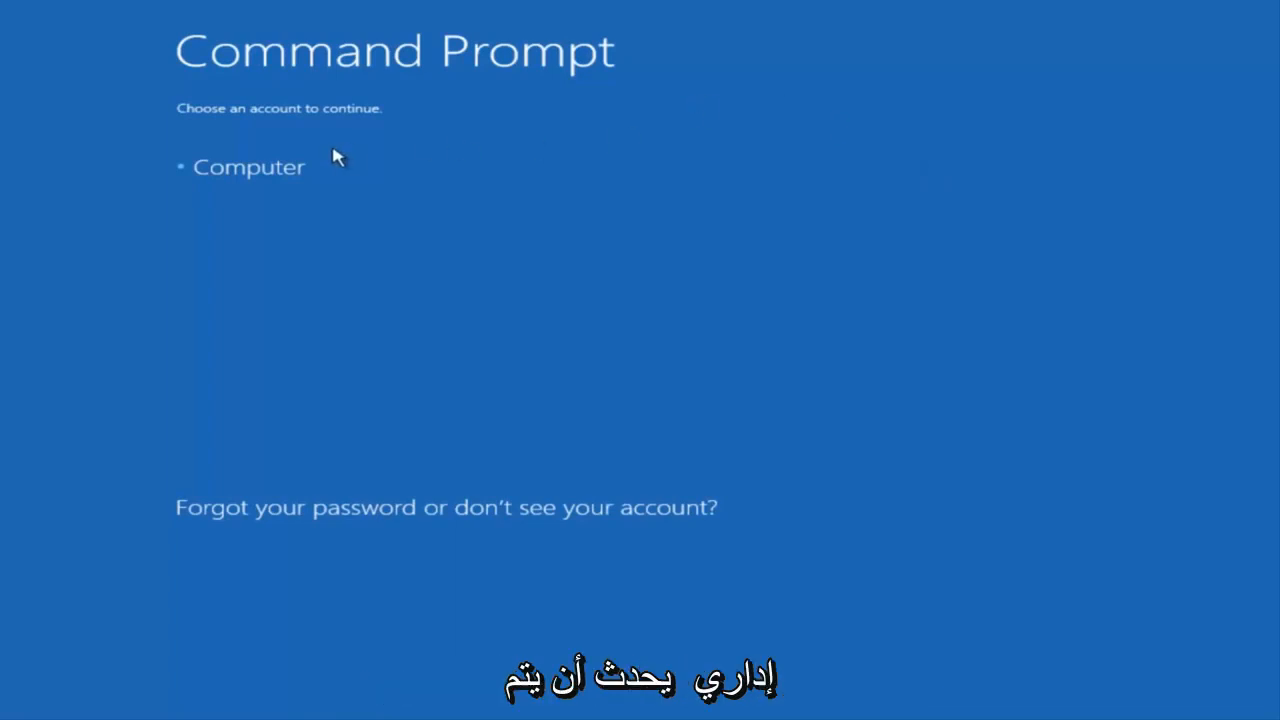
# Step: Continue as the Computer account to reach the administrator system32 prompt
pyautogui.click(248, 168)
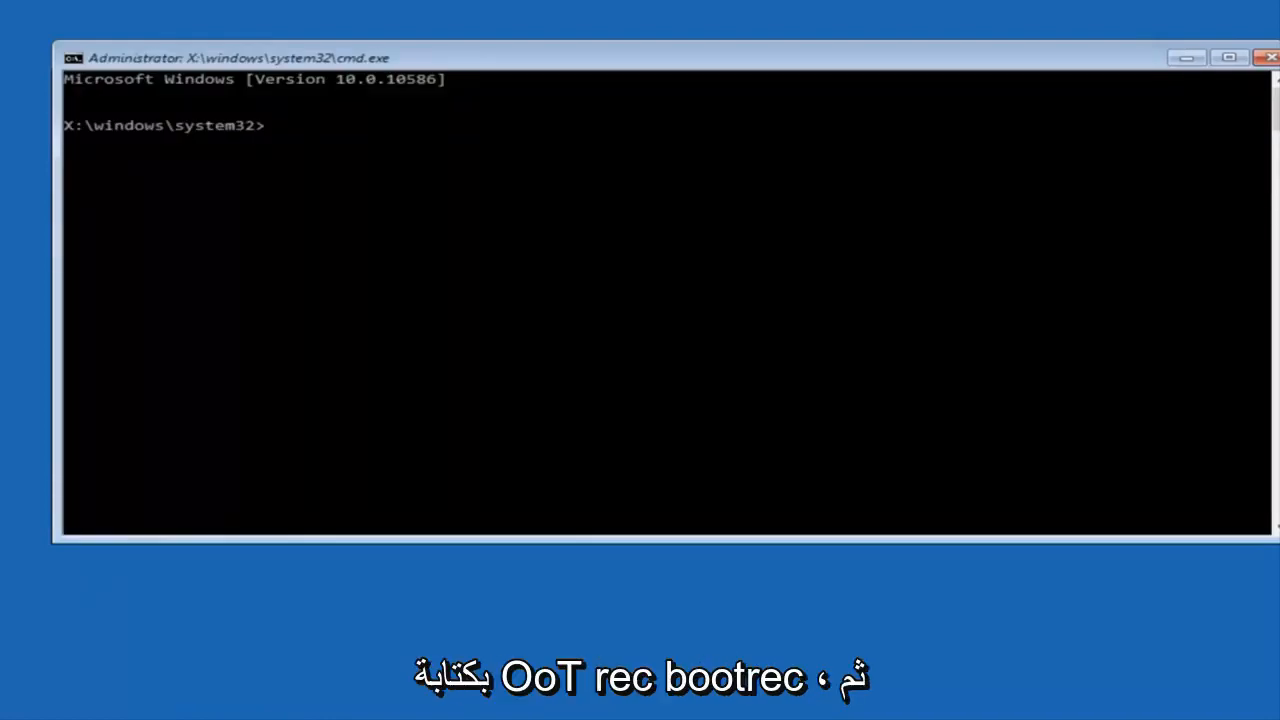
# Step: Enter the command Bootrec /fixmbr at the system32 prompt to repair the master boot record
pyautogui.write('Boo')
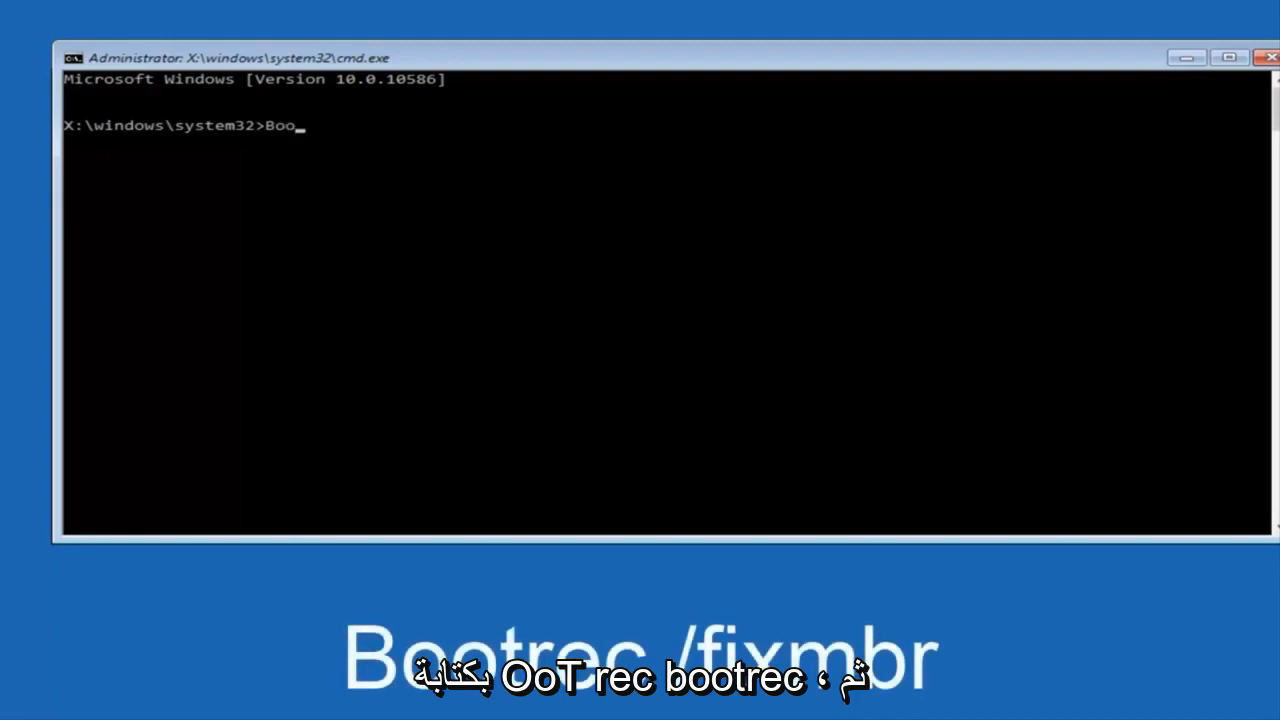
pyautogui.write('trec')
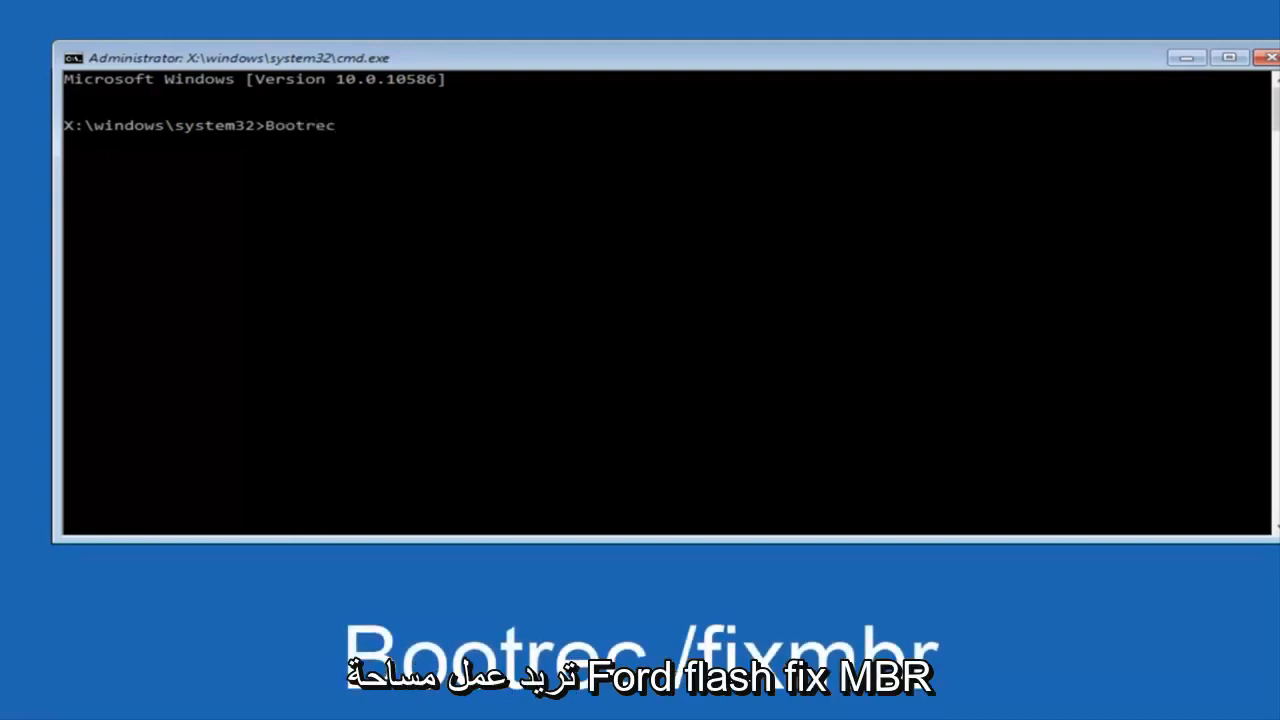
pyautogui.write('/')
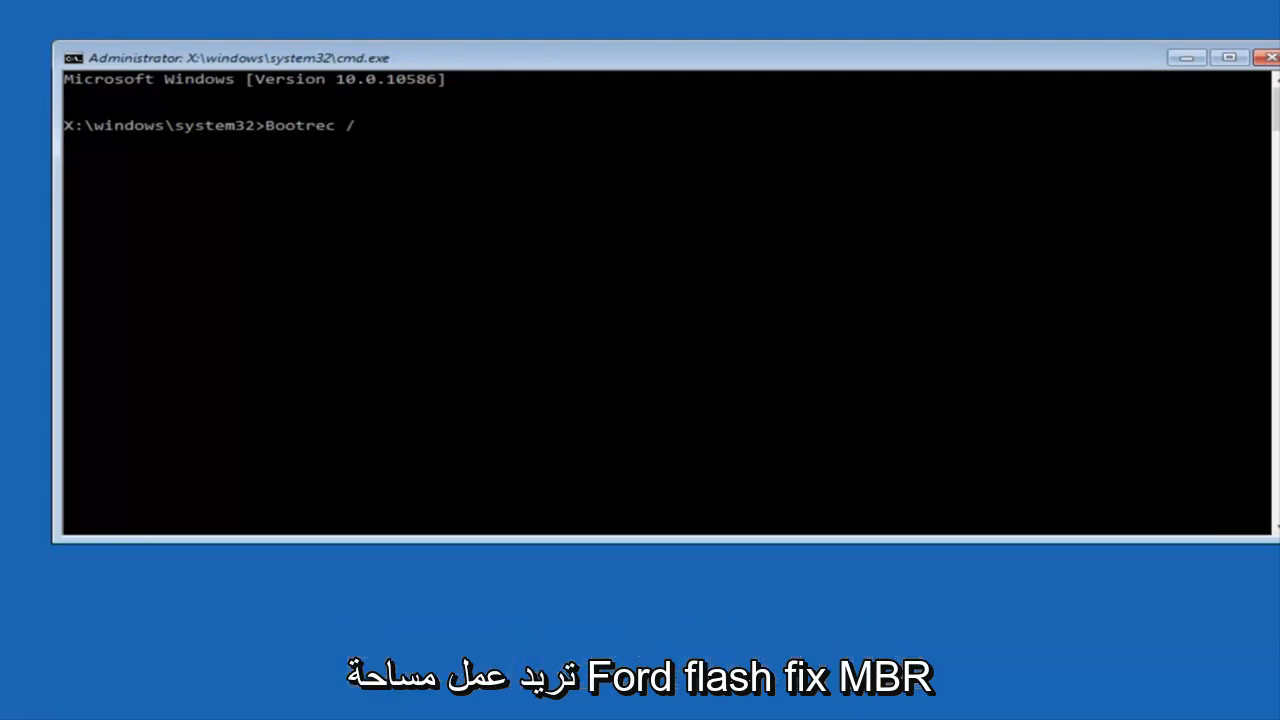
pyautogui.write('fix')
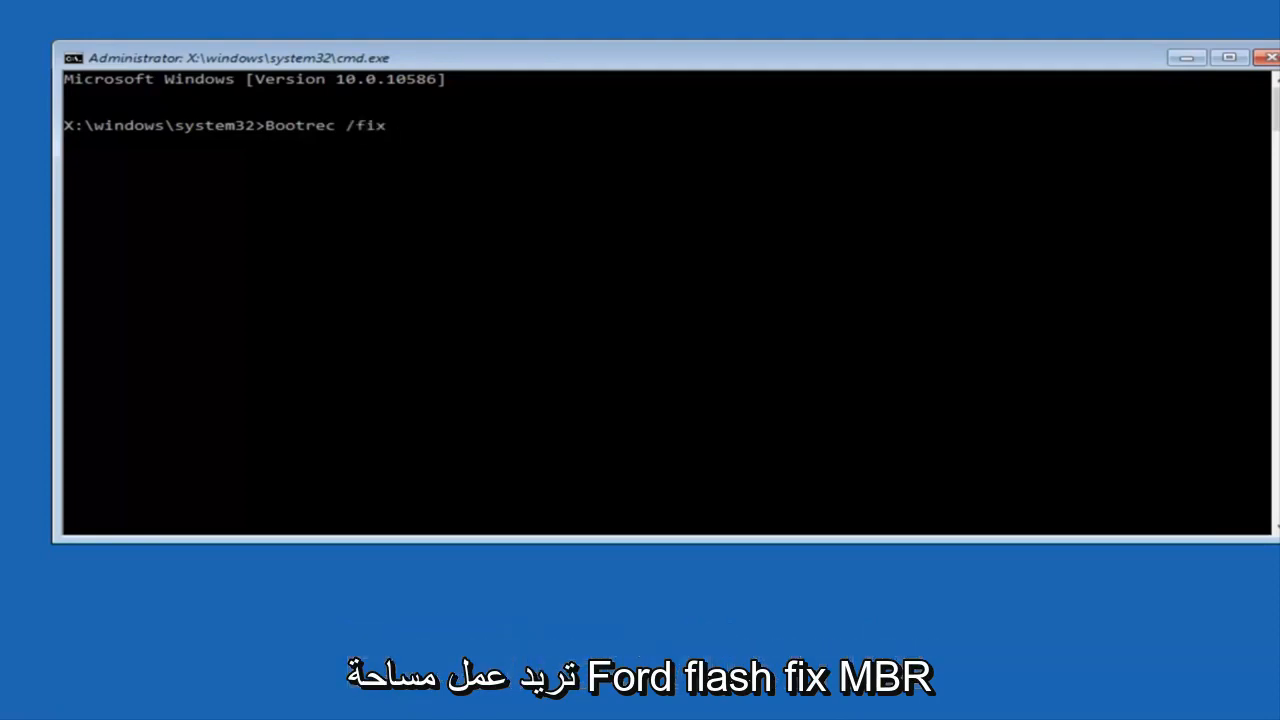
pyautogui.write('mbr')
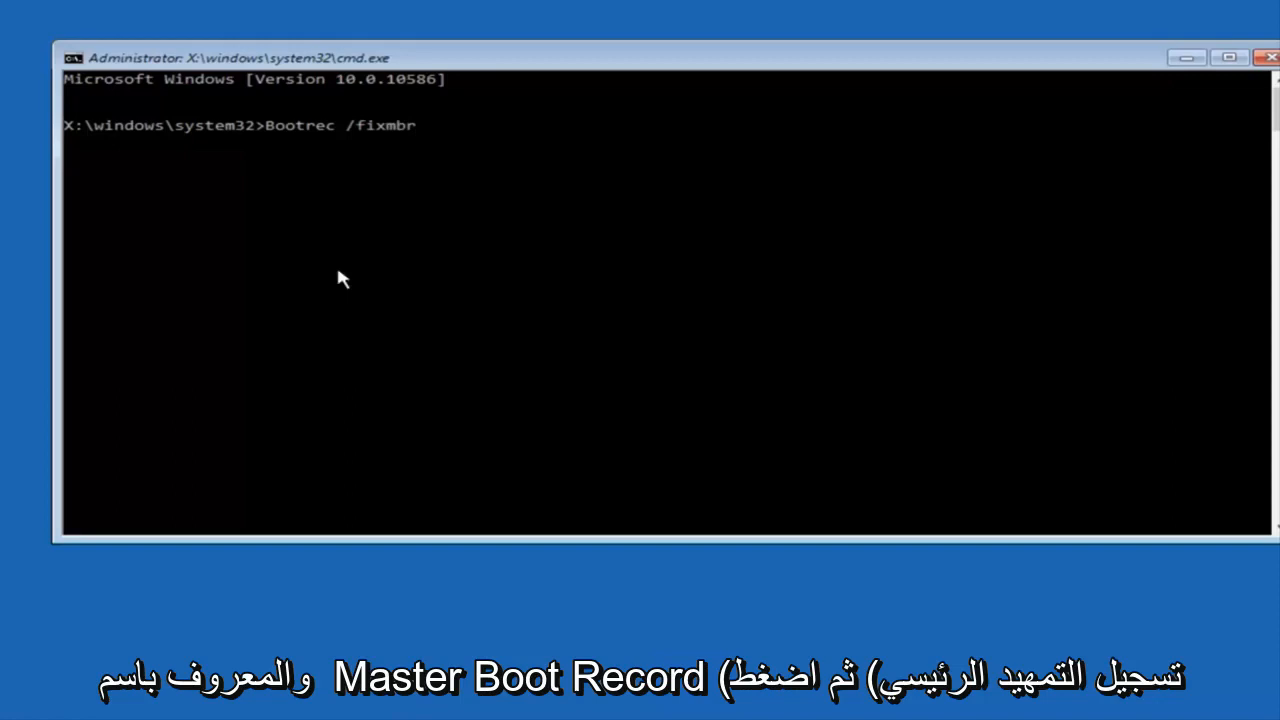
pyautogui.moveTo(336, 248)
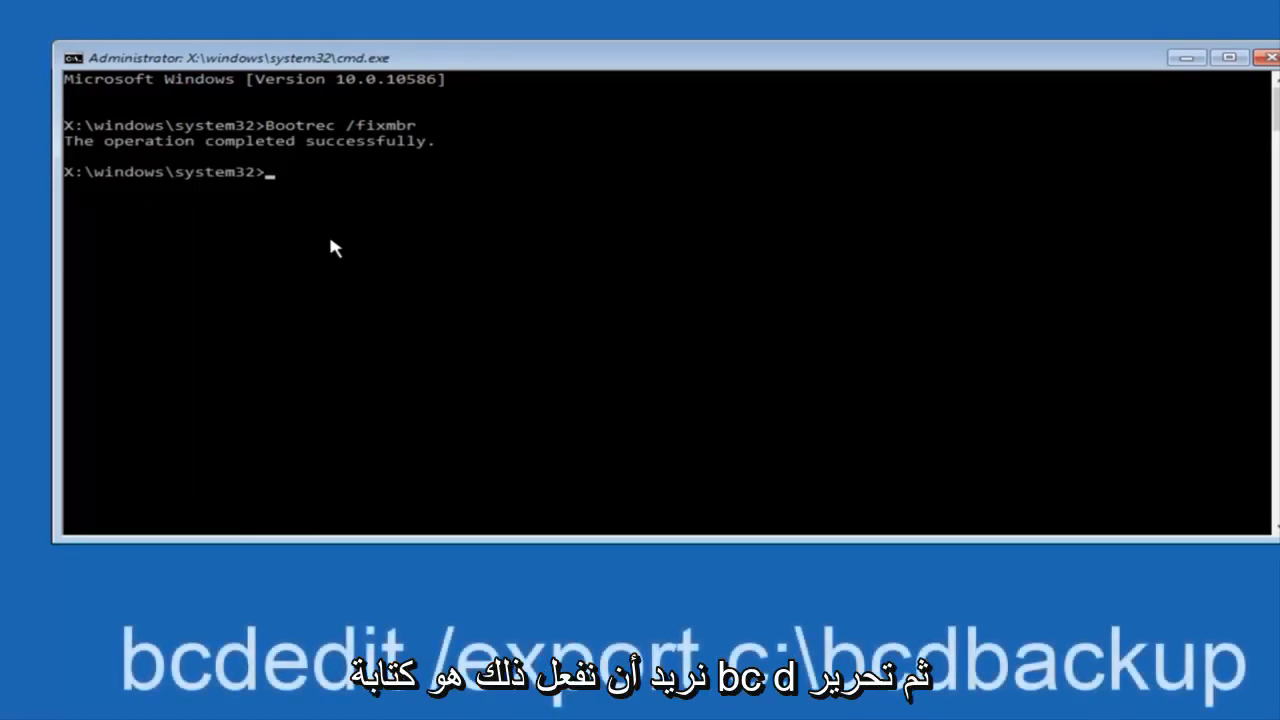
# Step: Run bcdedit /export c:\bcdbackup to back up the boot configuration successfully
pyautogui.write('bc')
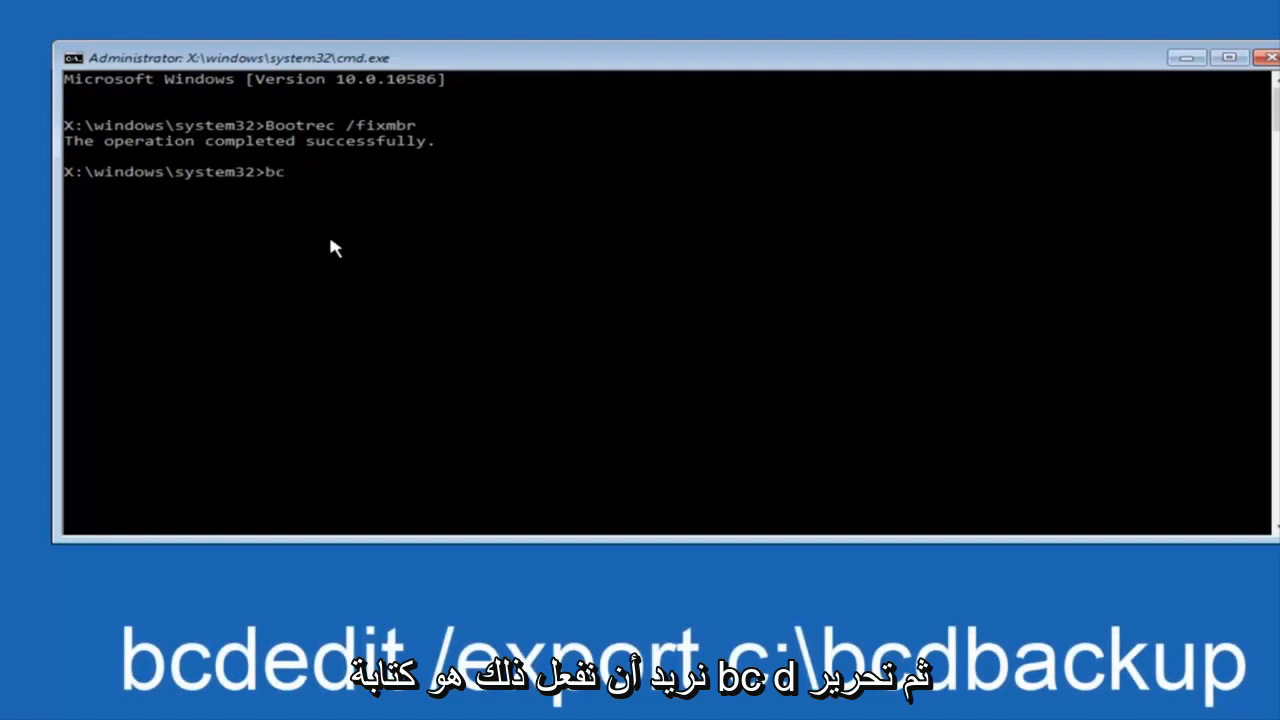
pyautogui.write('dedit')
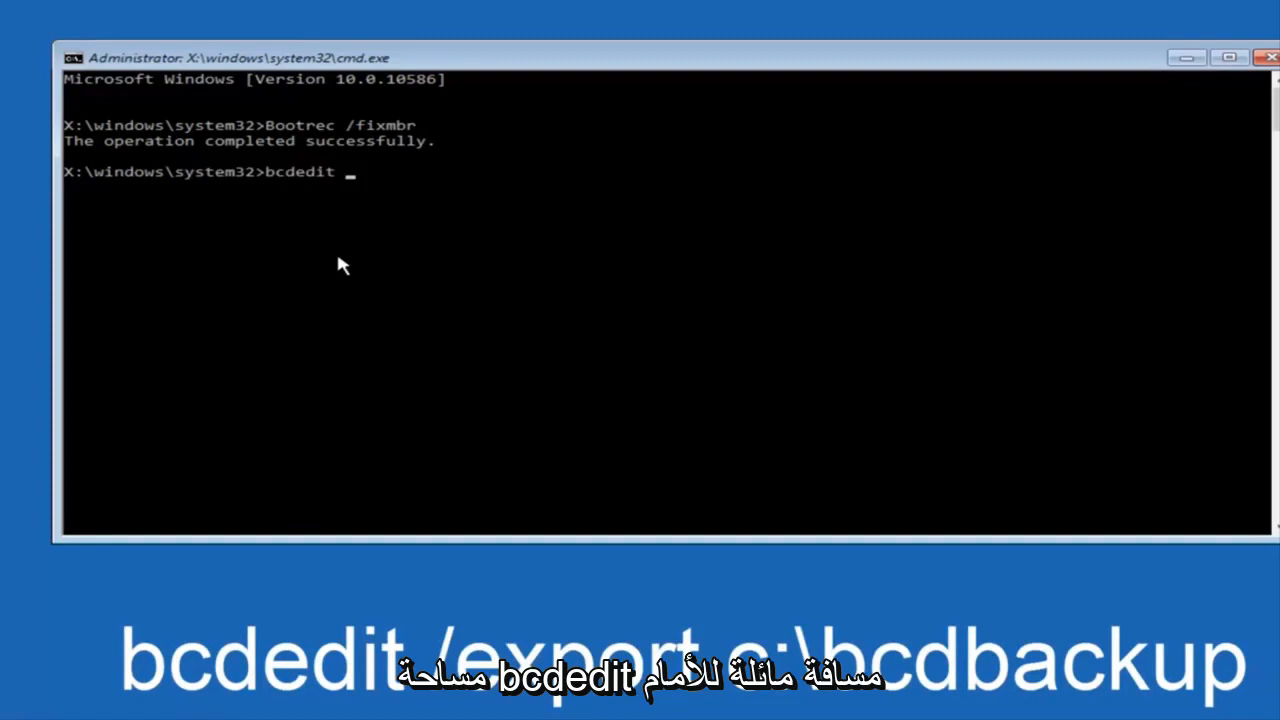
pyautogui.write('/')
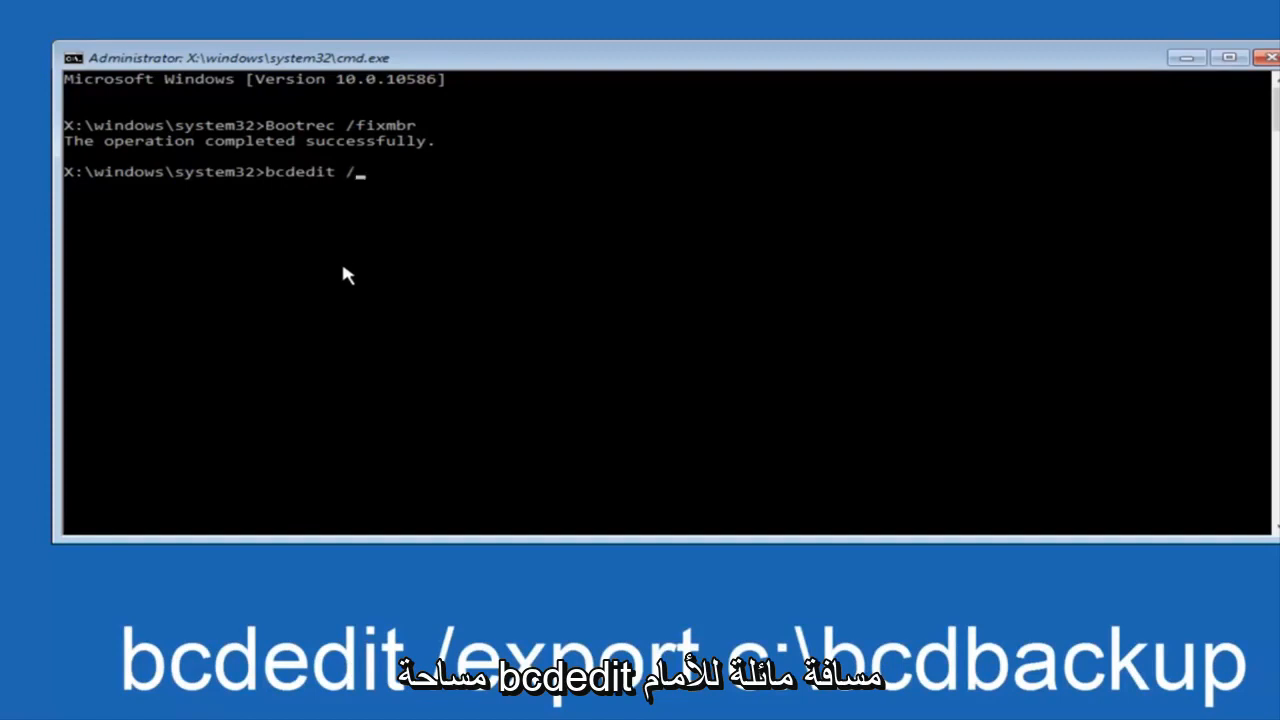
pyautogui.write('expo')
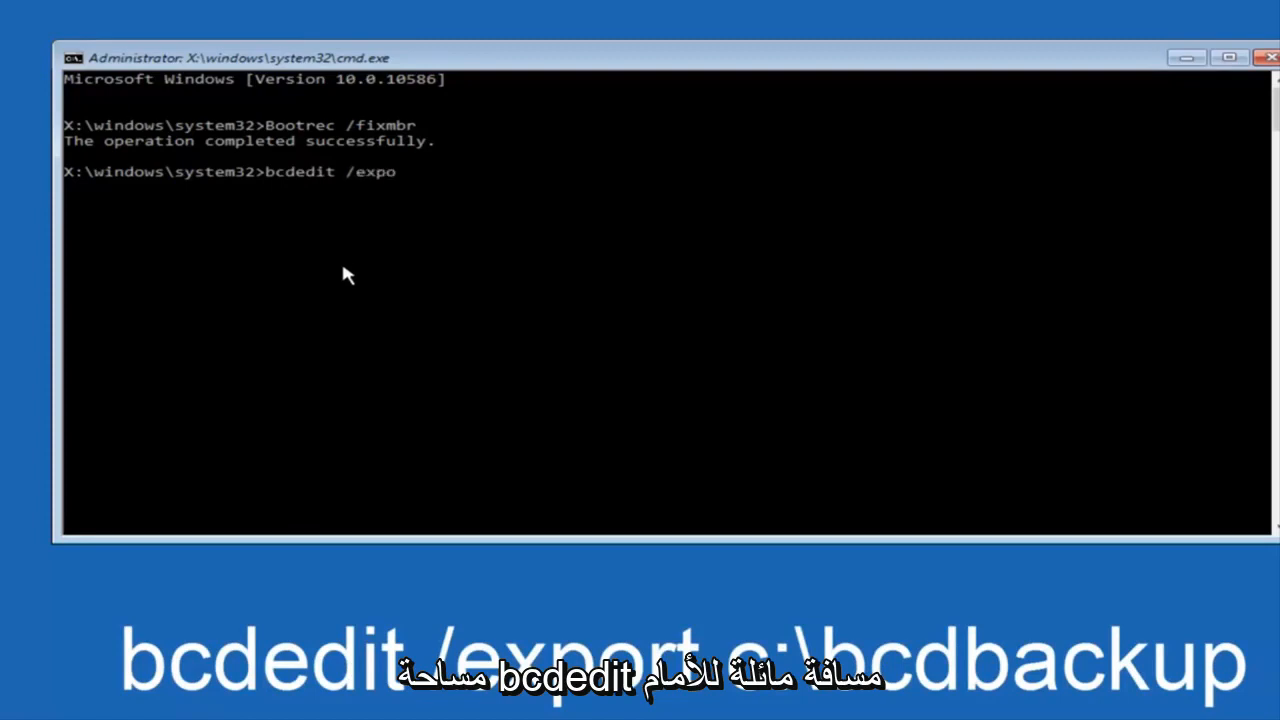
pyautogui.write('rt')
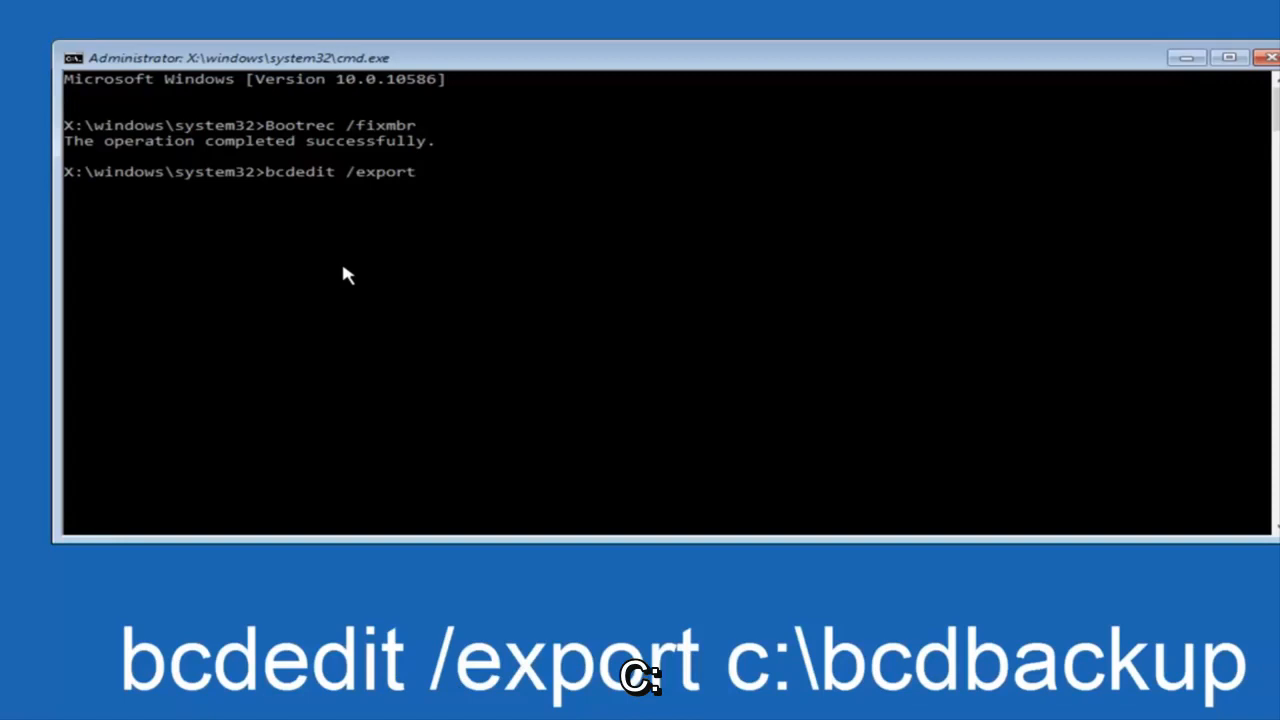
pyautogui.write('c:\\')
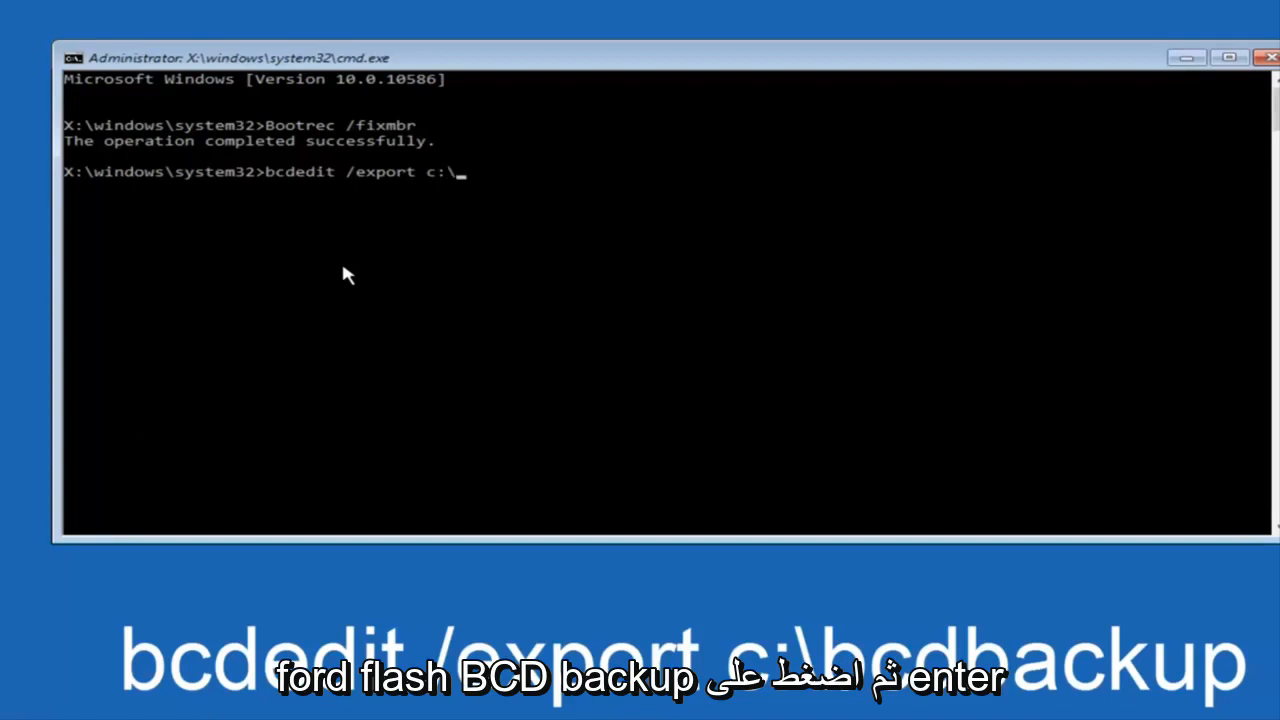
pyautogui.write('bcd')
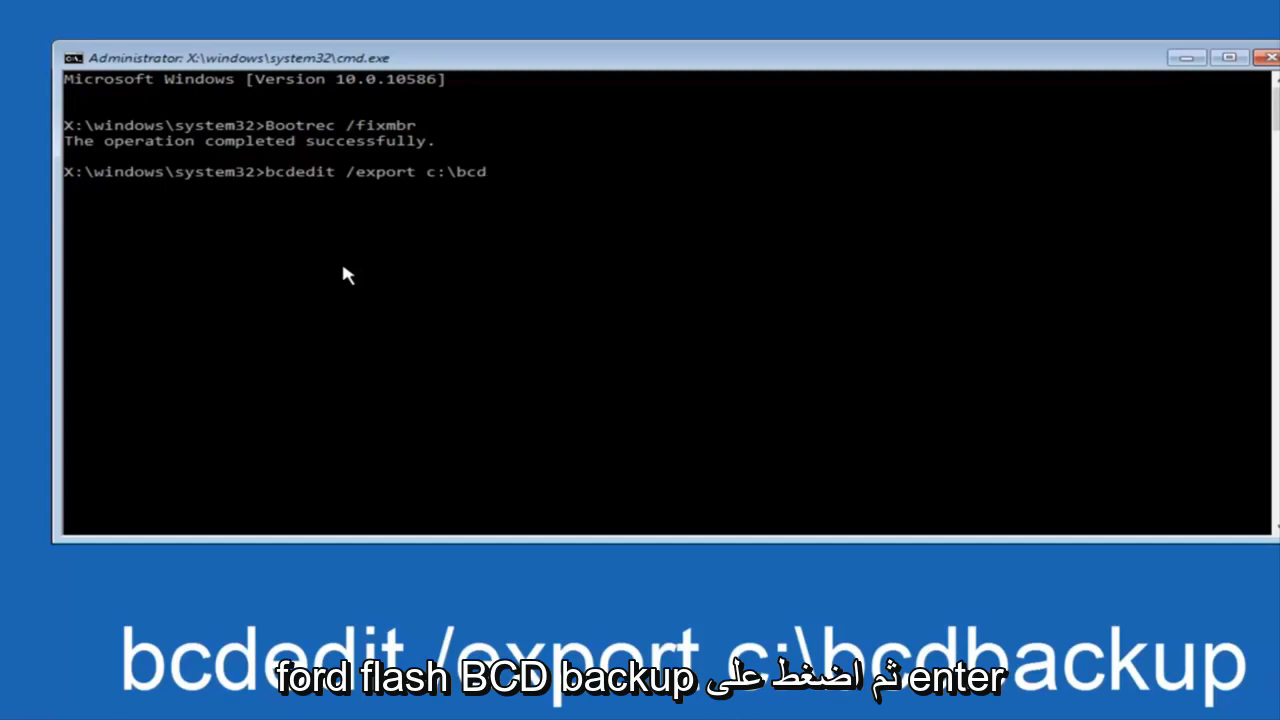
pyautogui.write('backup')
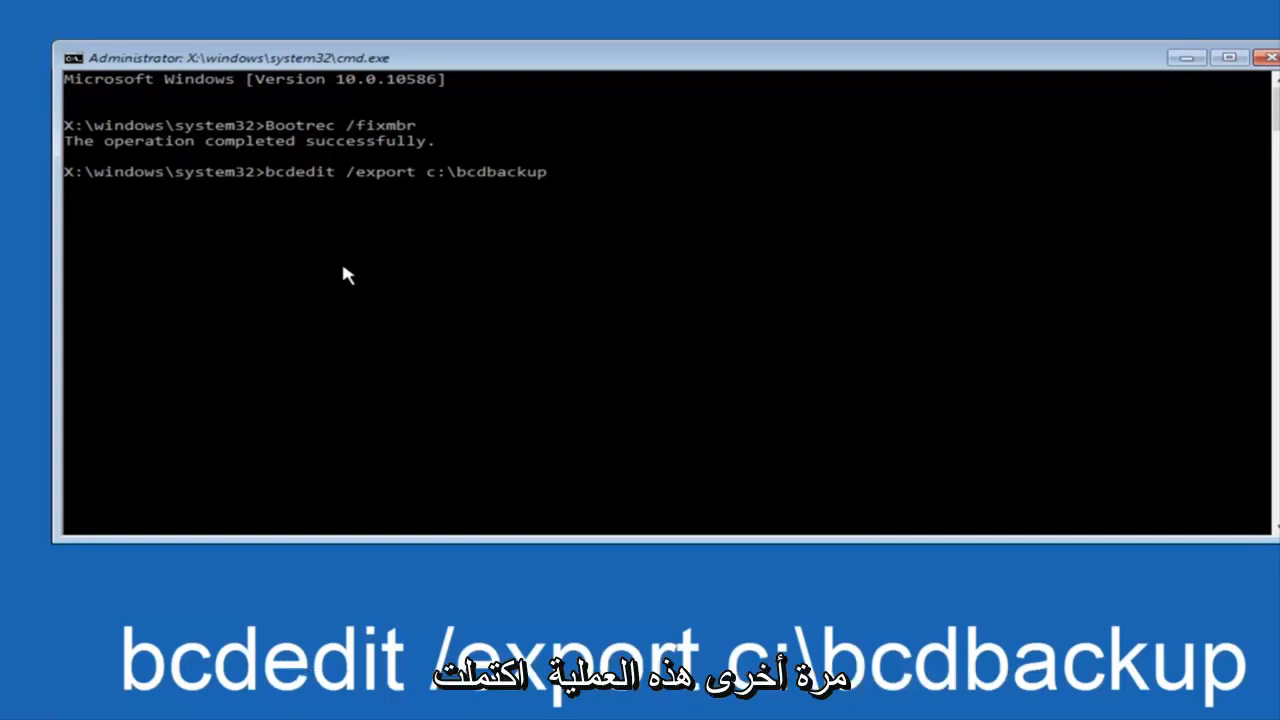
pyautogui.press('enter')
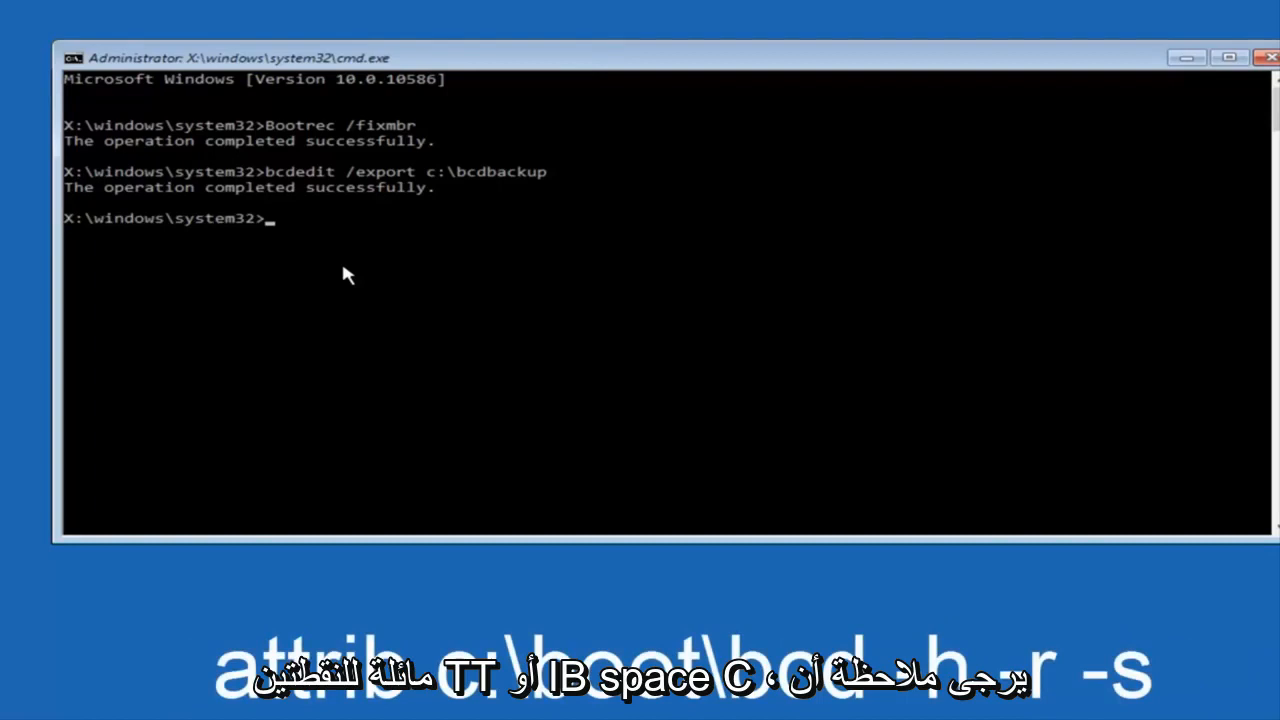
# Step: Run attrib c:\boot\bcd -h -r -s to clear the BCD file's hidden, read-only and system attributes
pyautogui.write('att')
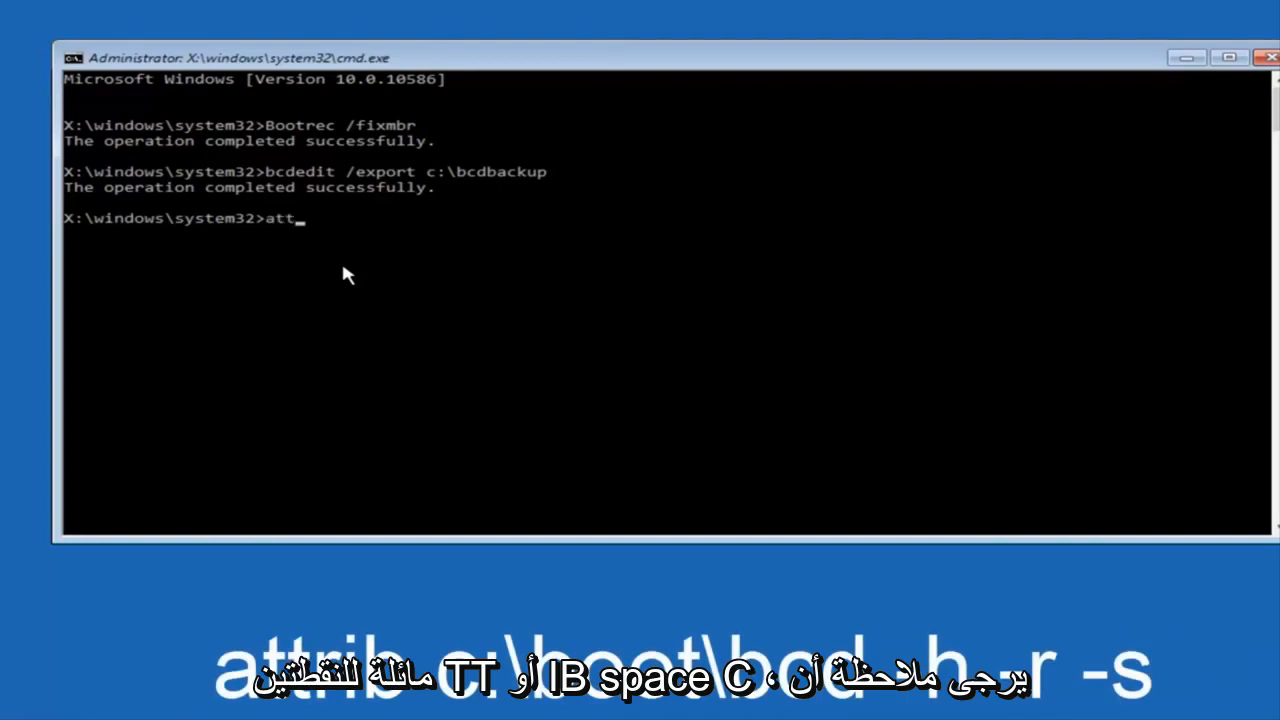
pyautogui.write('rib')
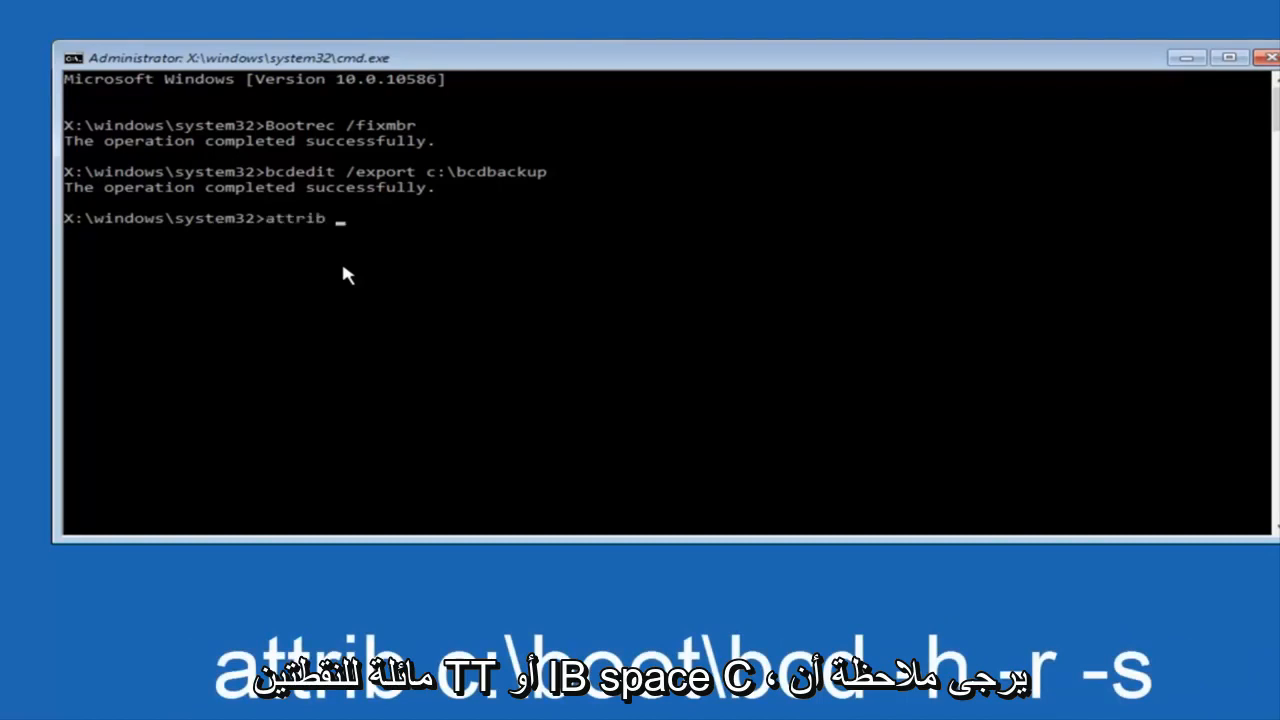
pyautogui.write('c:')
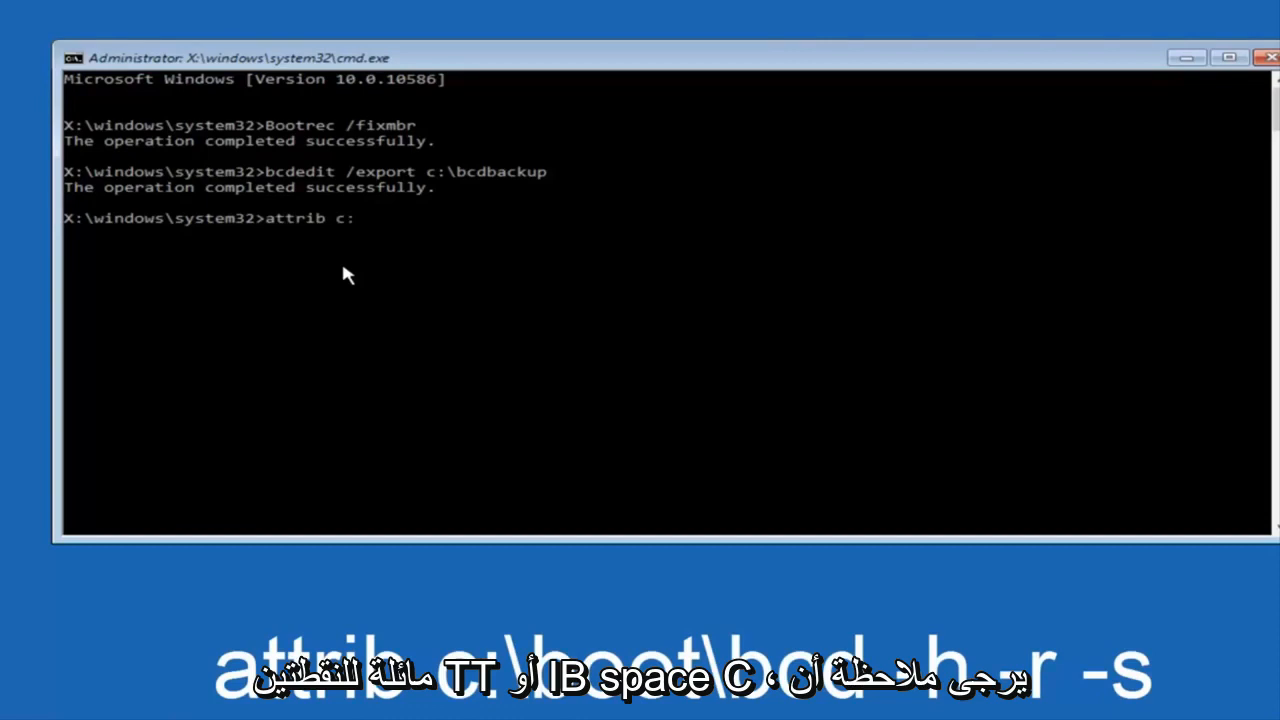
pyautogui.write('\\')
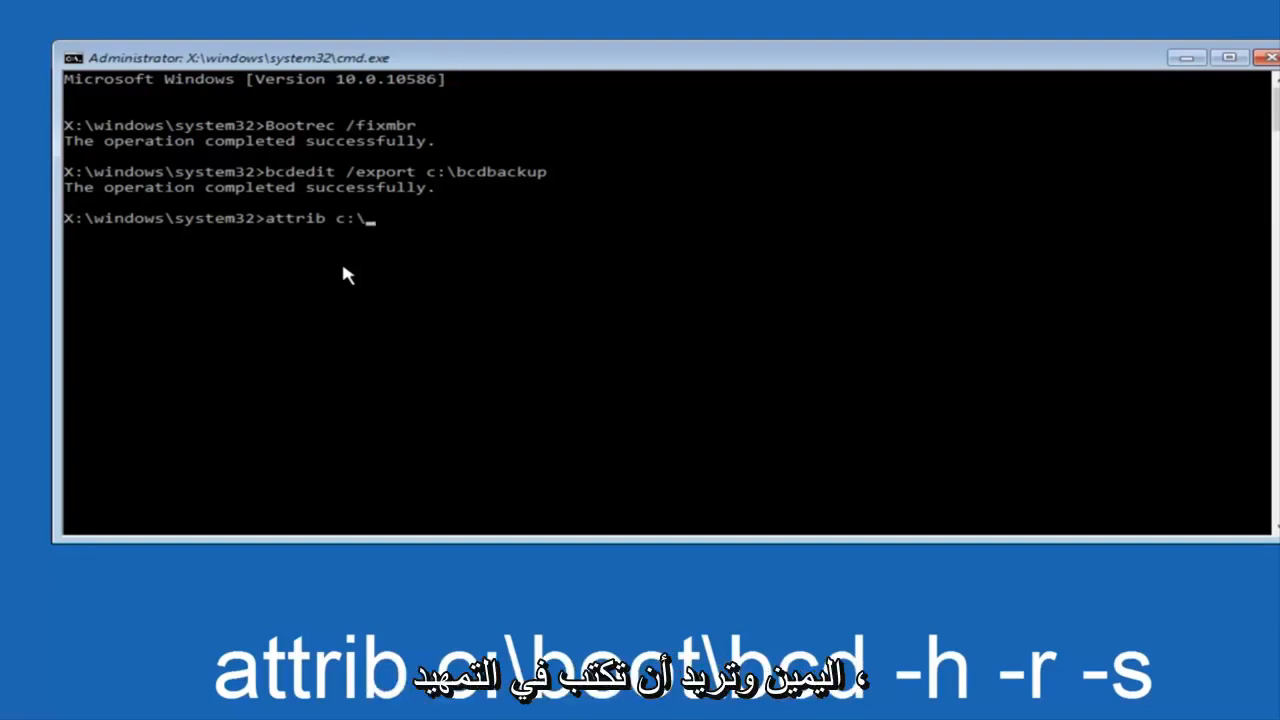
pyautogui.write('b')
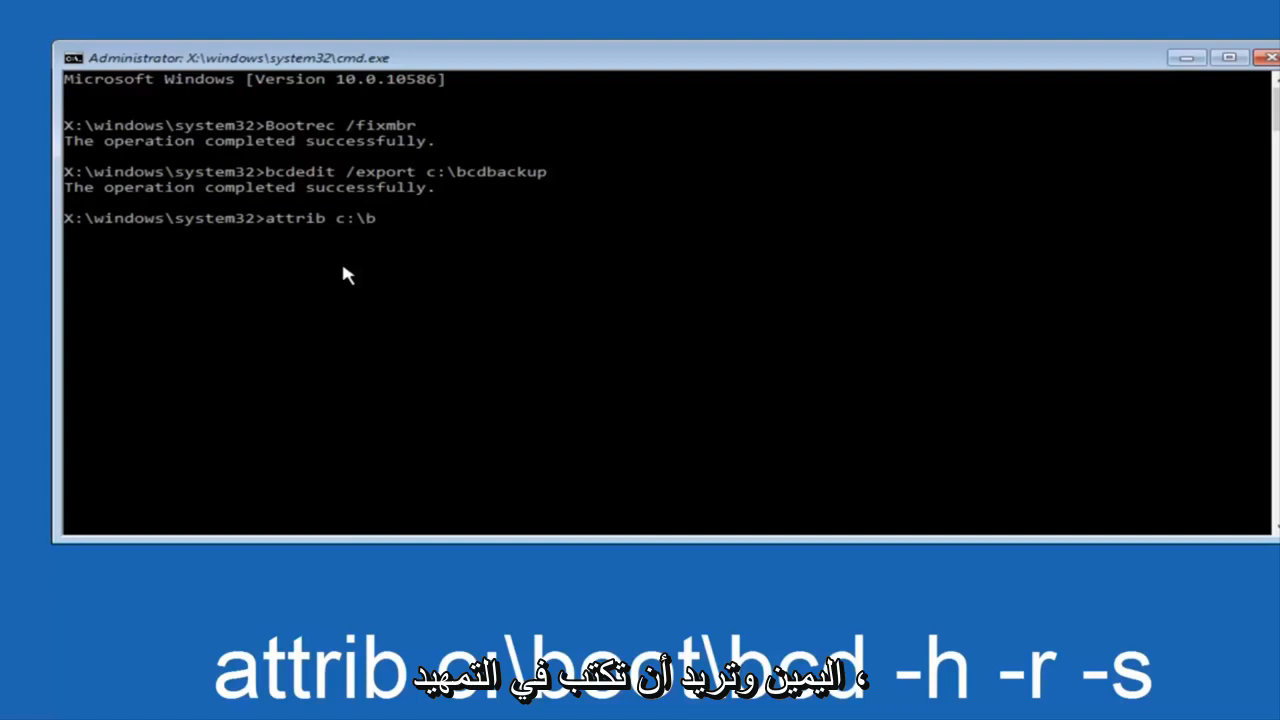
pyautogui.write('oot\\')
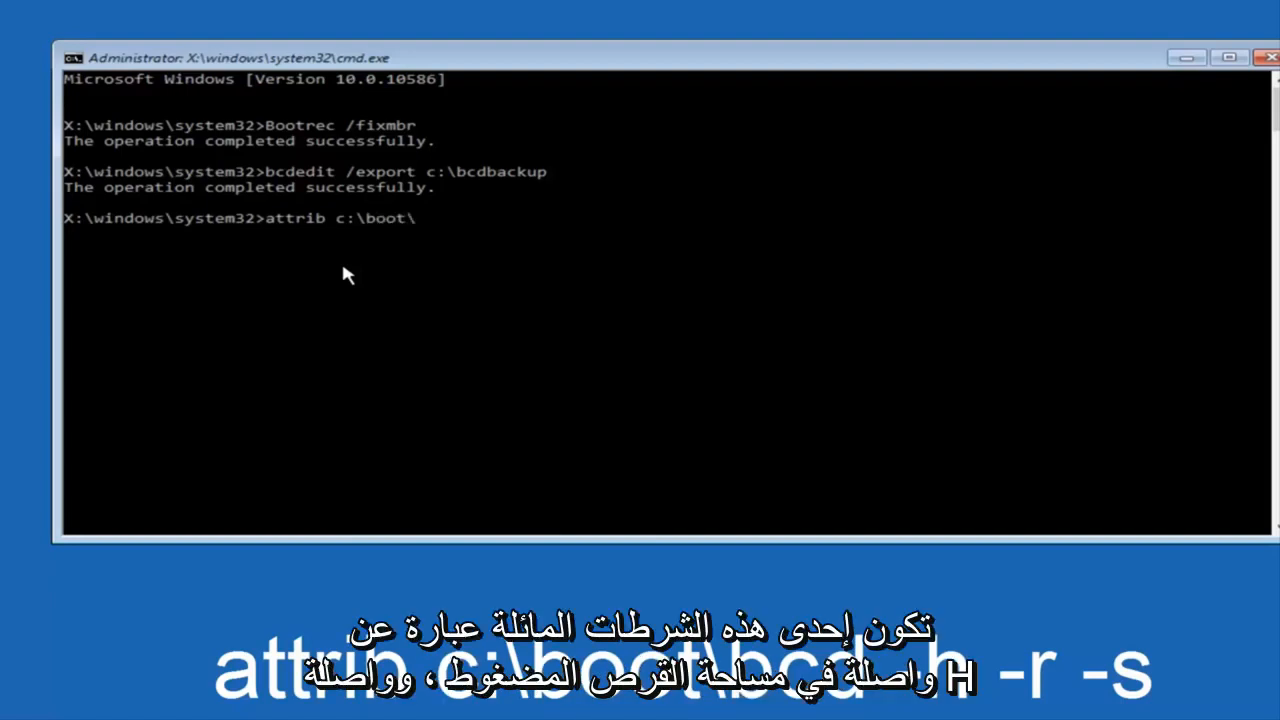
pyautogui.write('bcd')
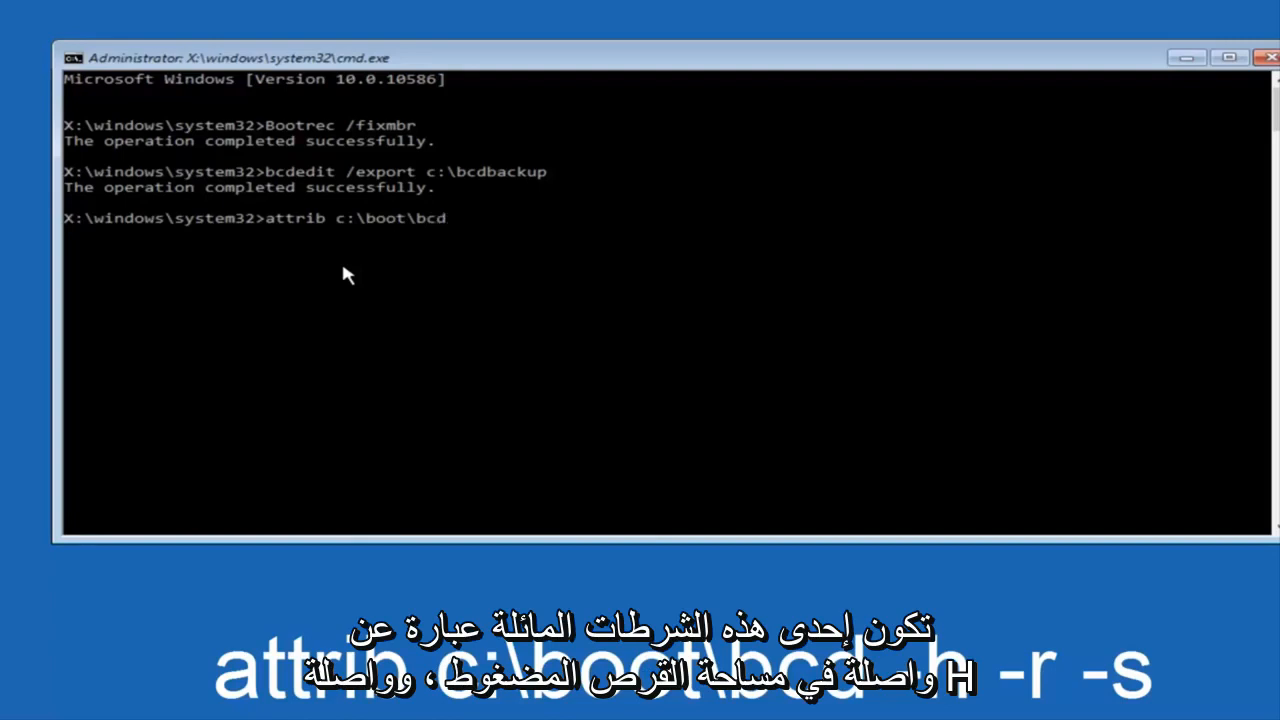
pyautogui.write('-h')
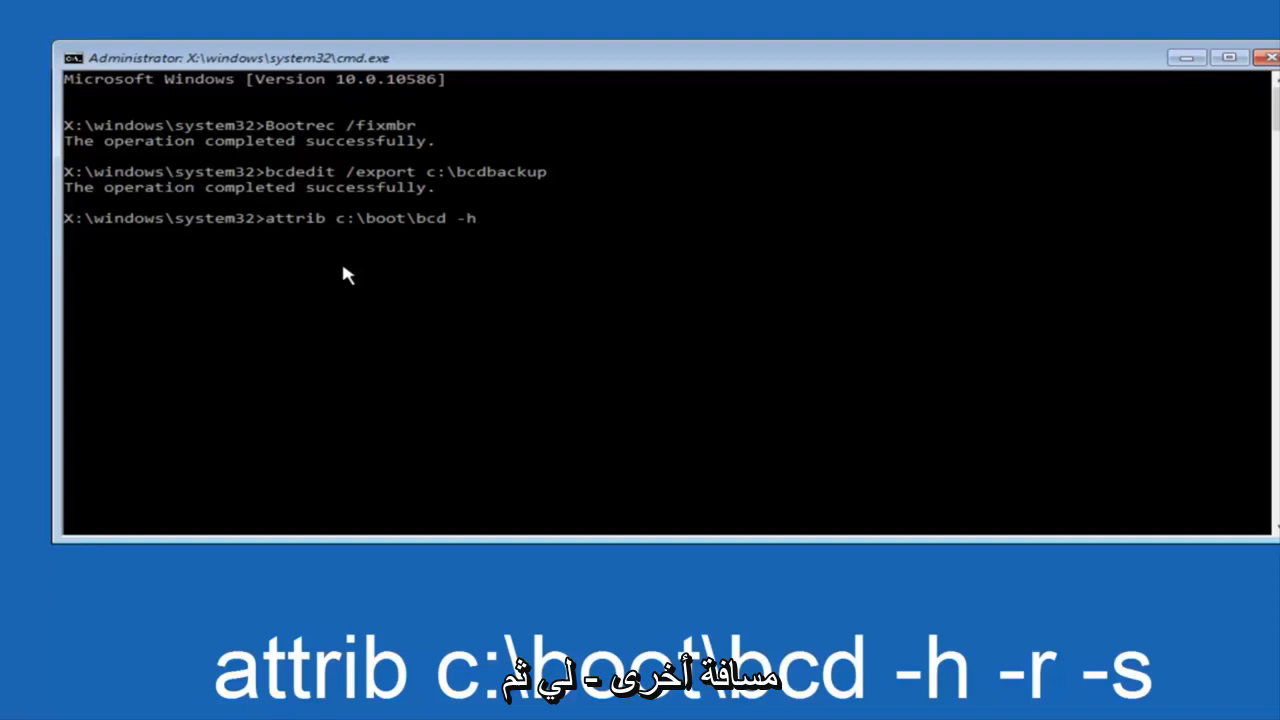
pyautogui.write('-r')
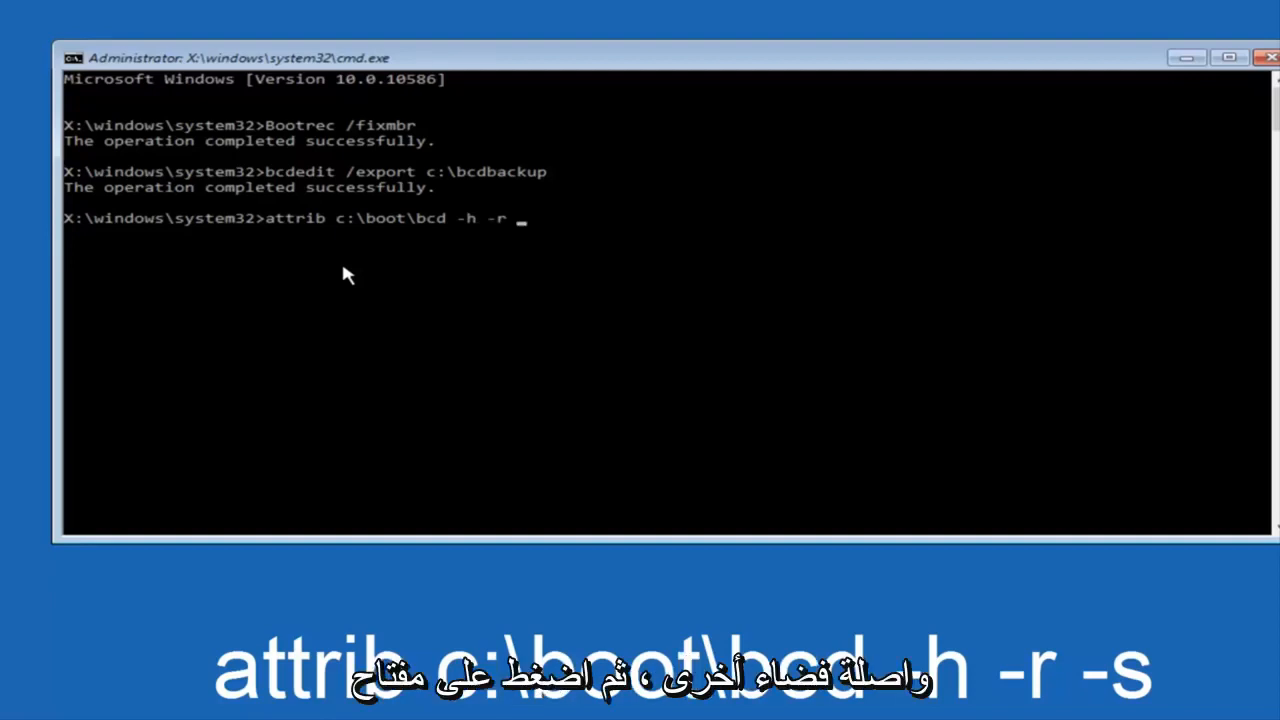
pyautogui.write('-s')
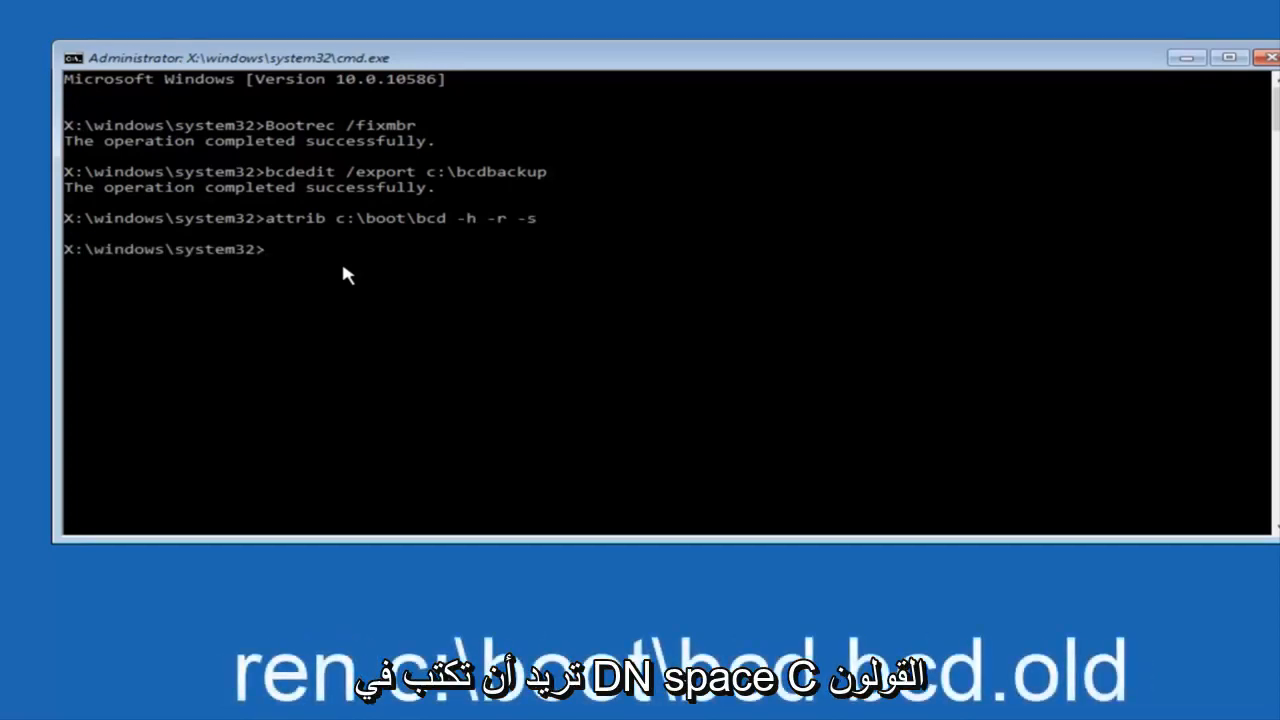
# Step: Run ren c:\boot\bcd bcd.old to rename the BCD file to bcd.old
pyautogui.write('ren')
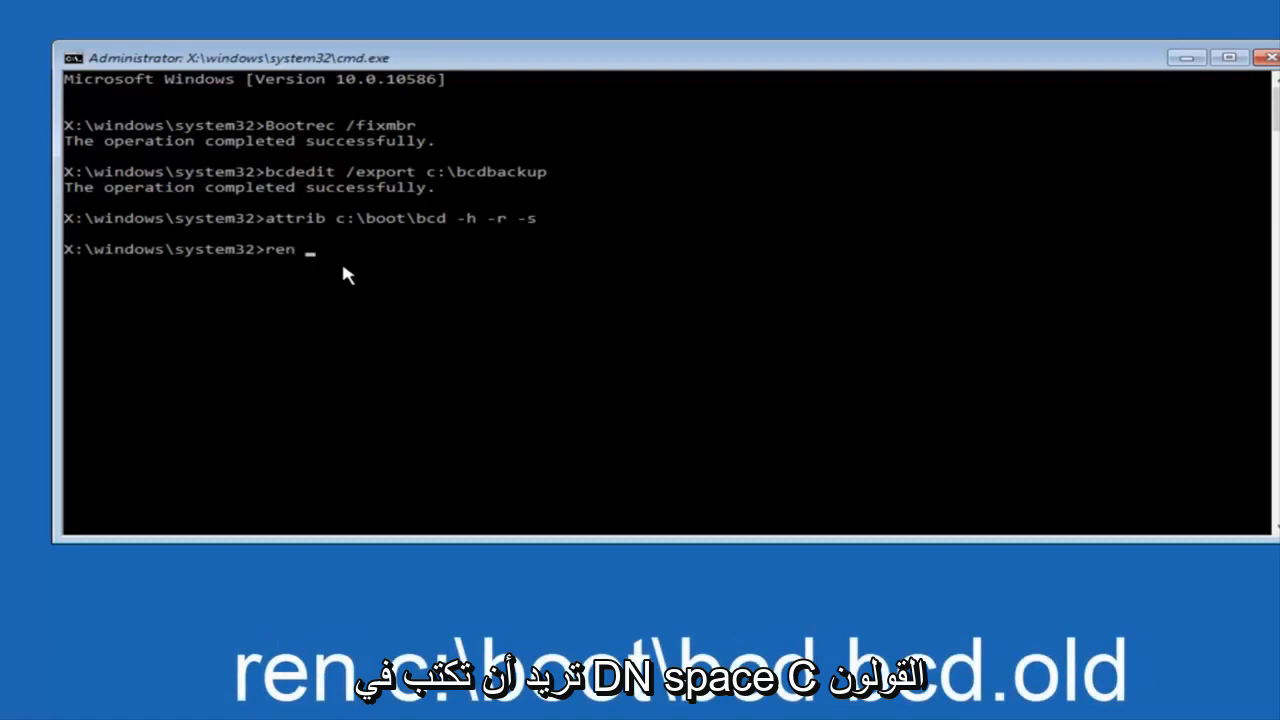
pyautogui.write('c:')
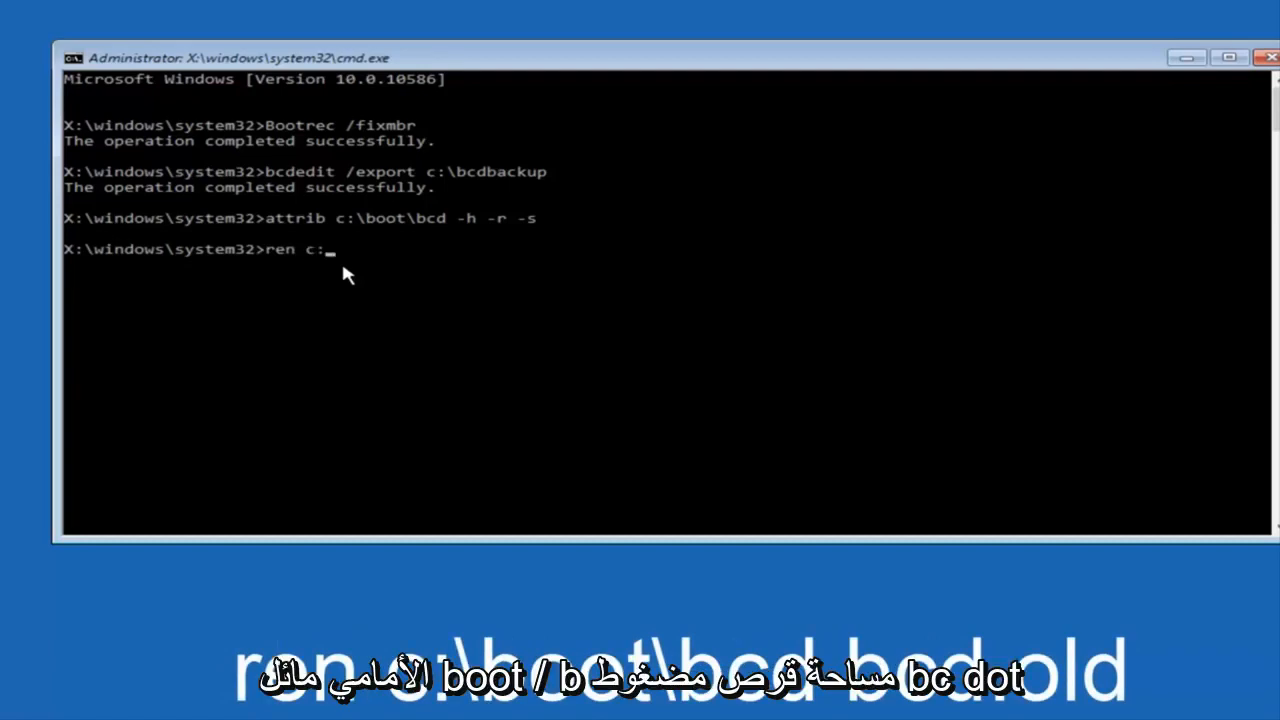
pyautogui.write('\\boot')
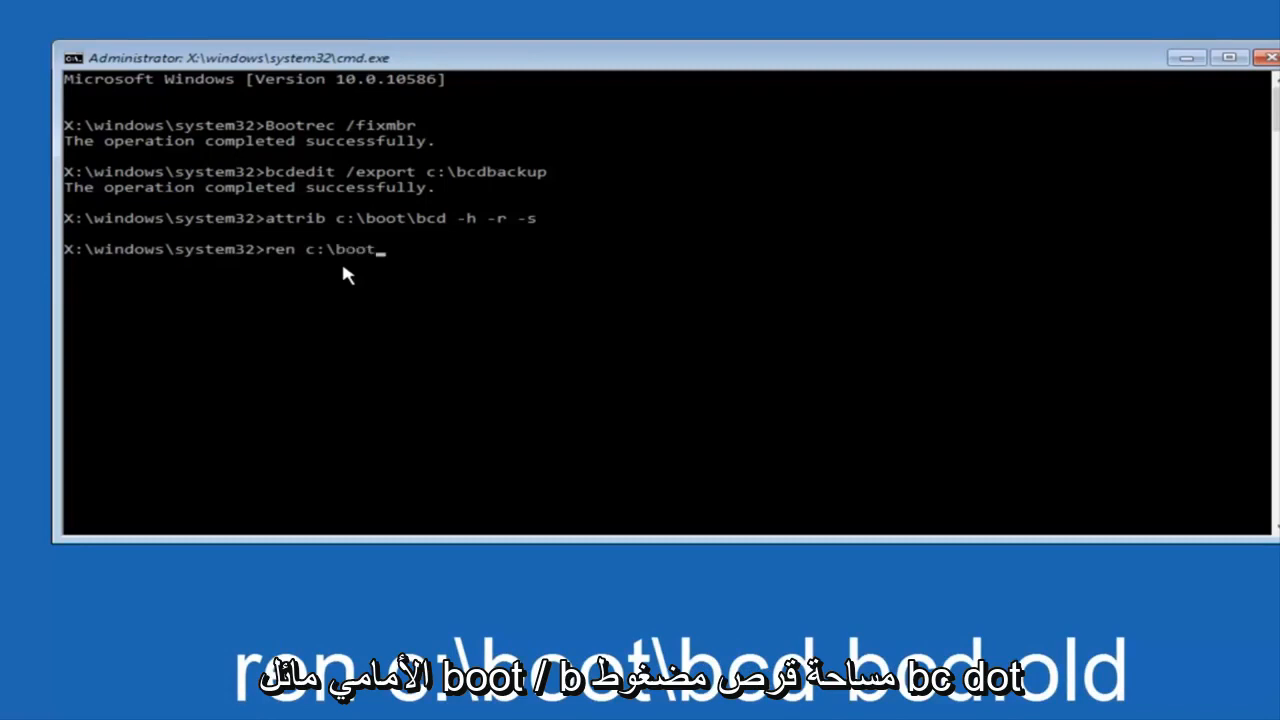
pyautogui.write('\\')
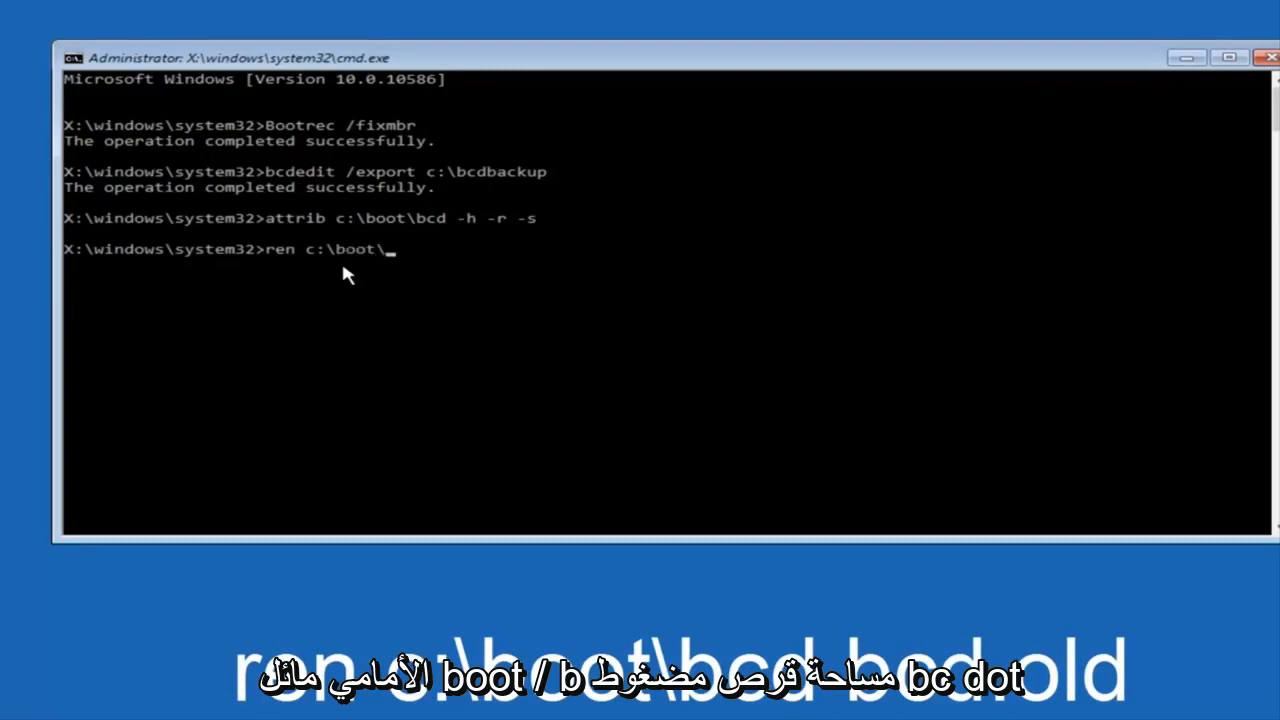
pyautogui.write('bcd')
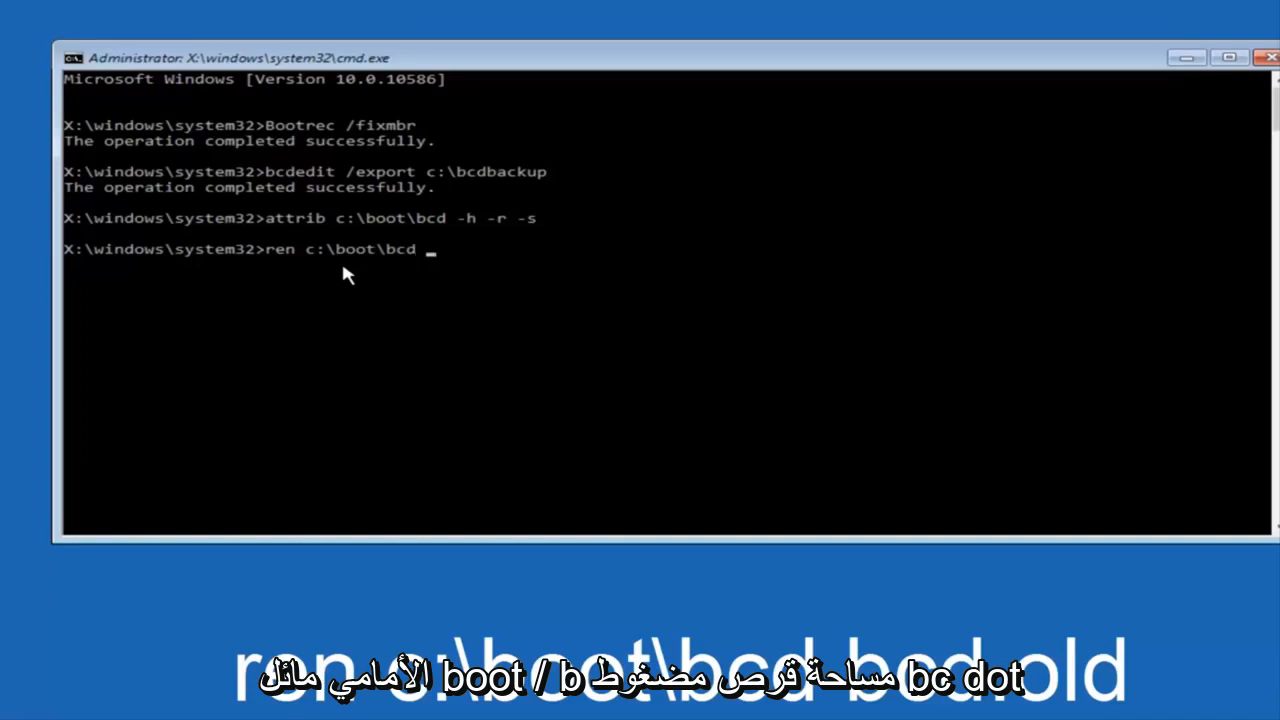
pyautogui.write('bcd.old')
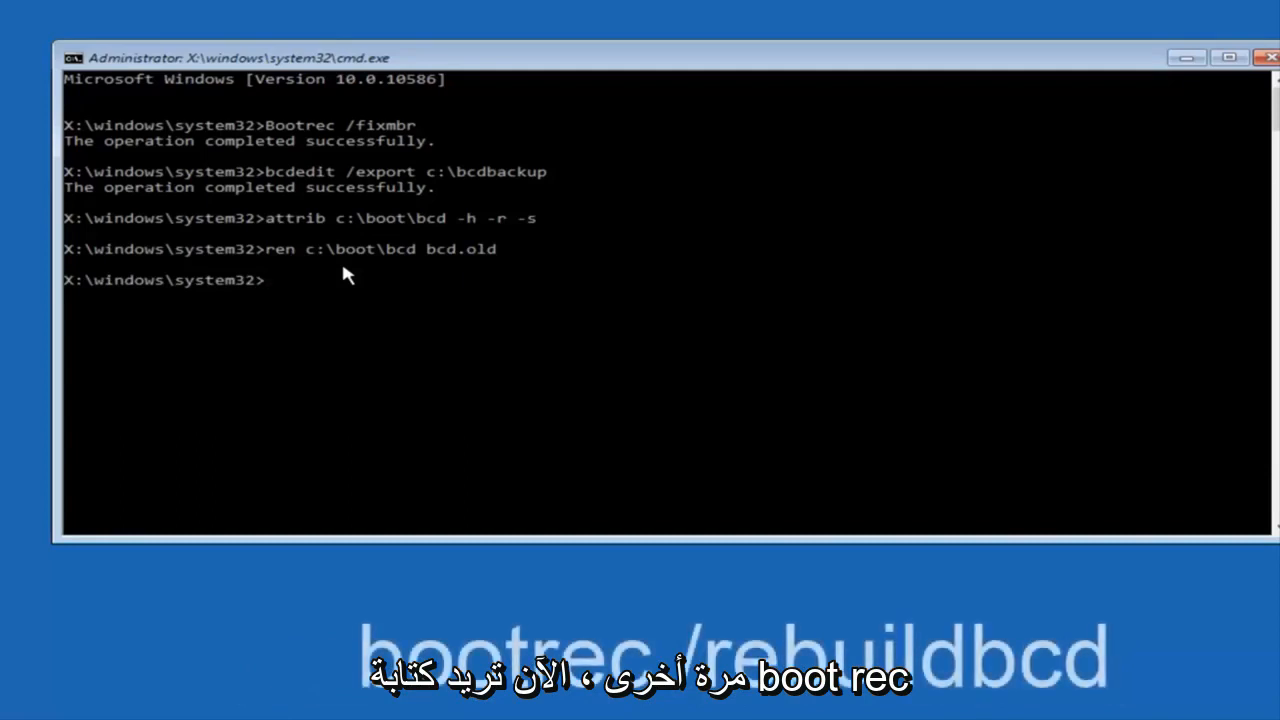
# Step: Run bootrec /rebuildbcd, scanning disks and finding the Windows installation at C:\Windows
pyautogui.write('bootre')
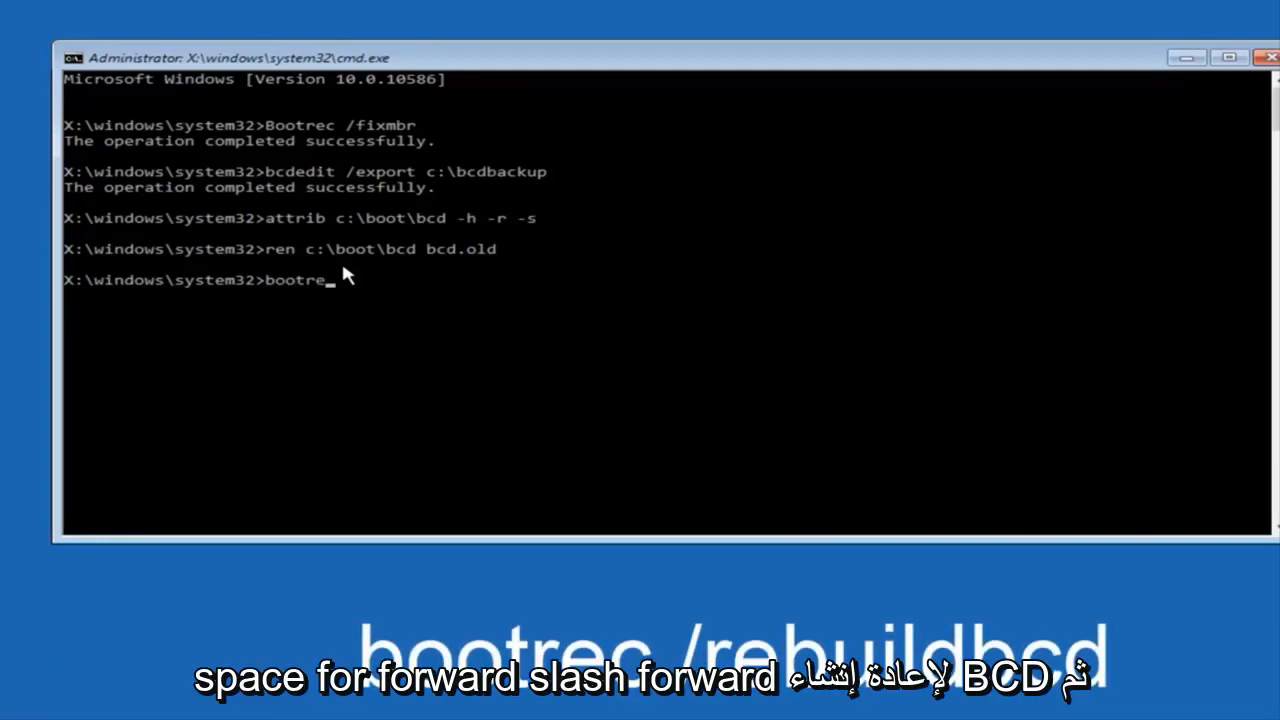
pyautogui.write('c')
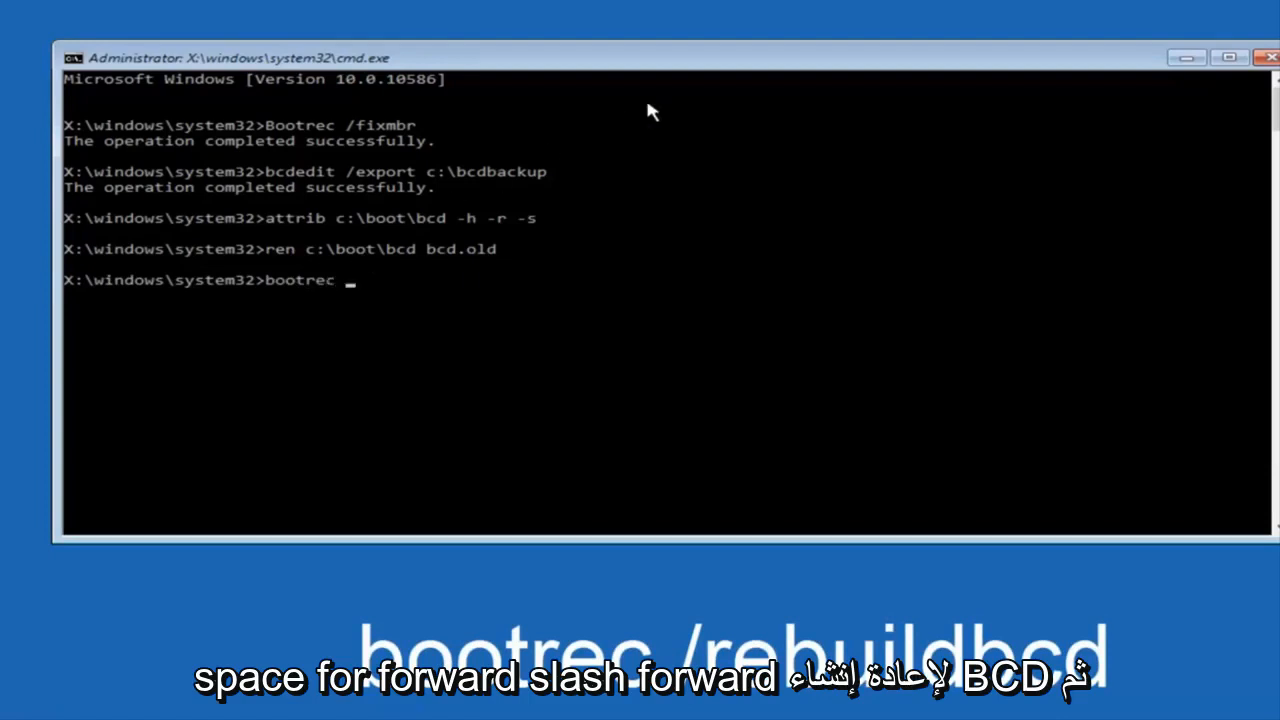
pyautogui.write('/reb')
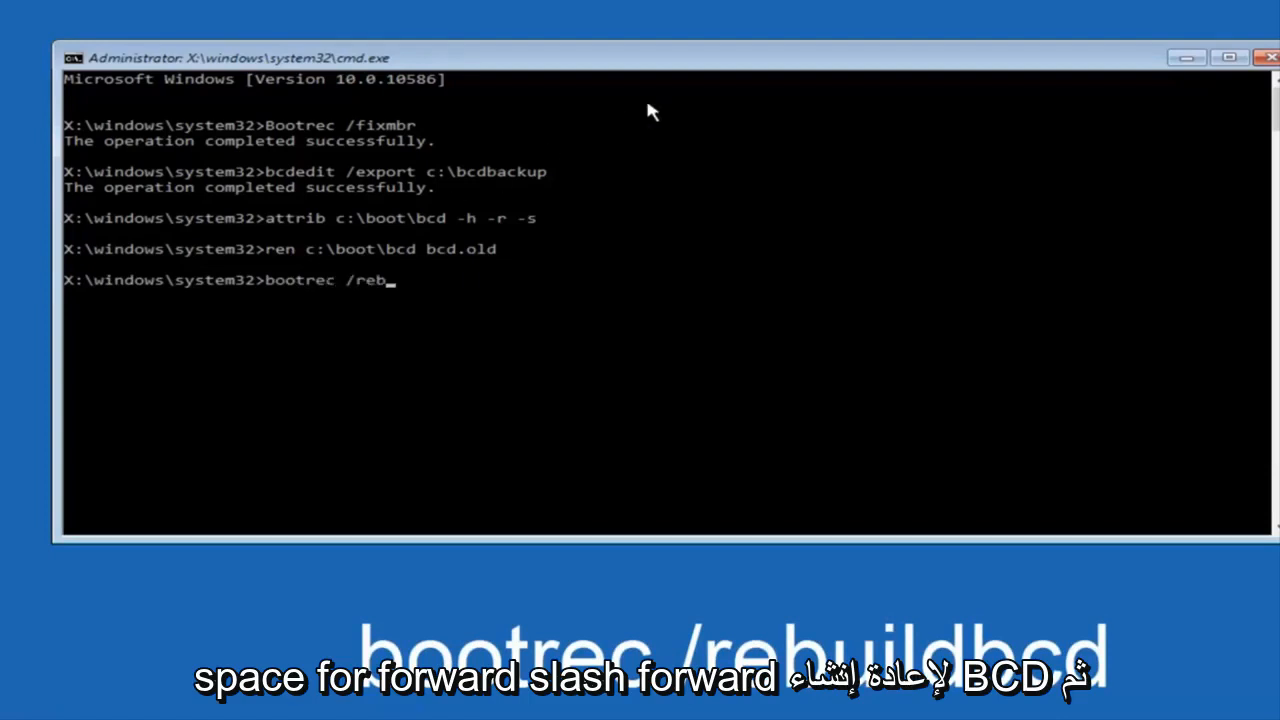
pyautogui.write('uildbcd')
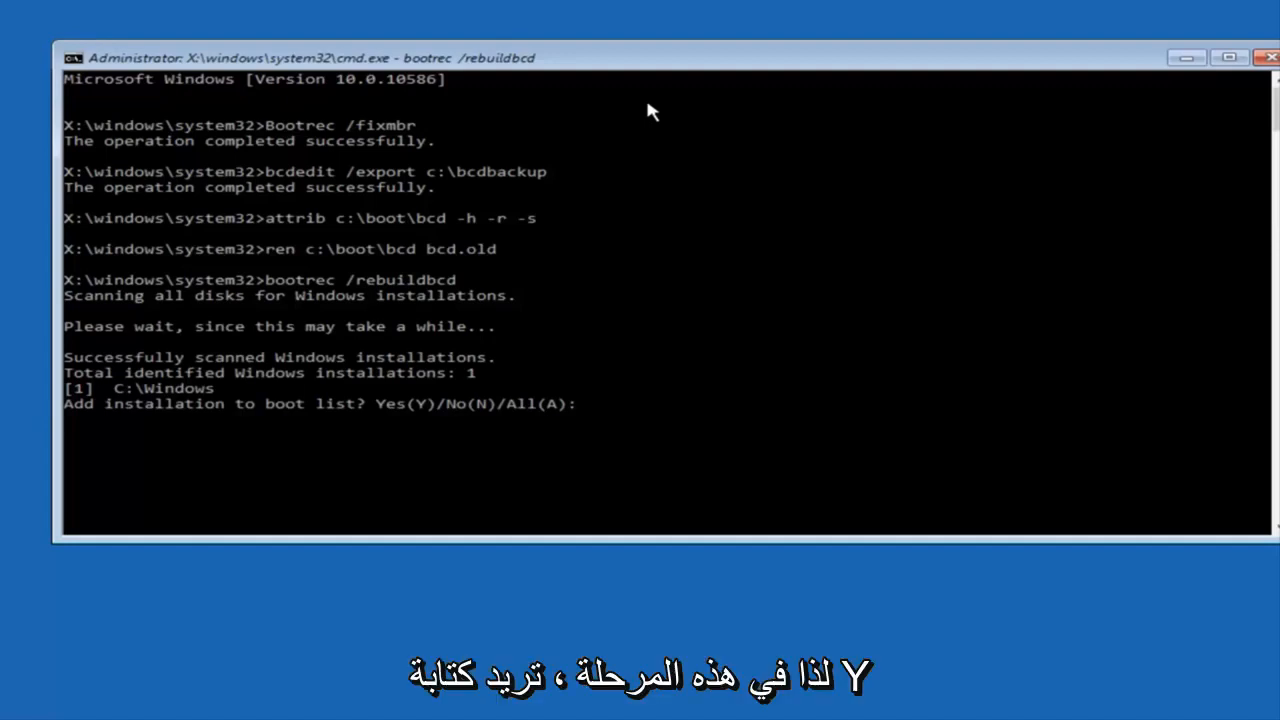
# Step: Answer y to add the installation to the boot list, then begin typing exit
pyautogui.write('y')
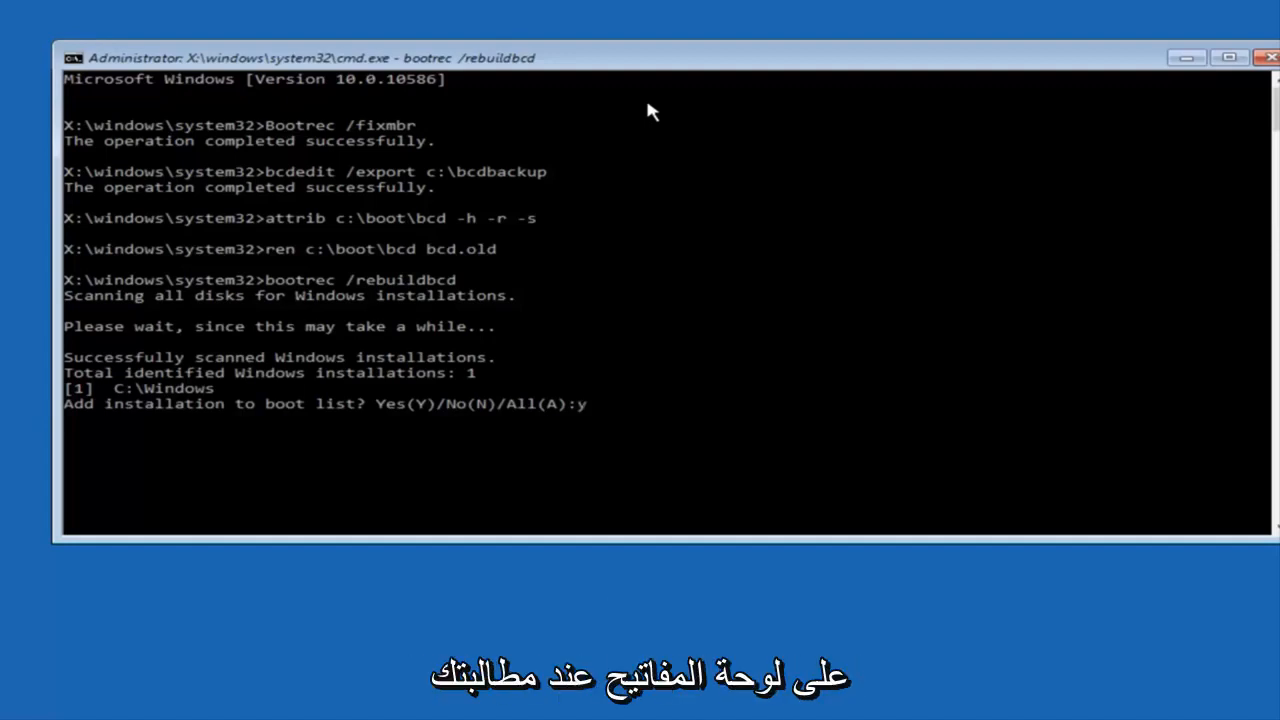
pyautogui.press('y')
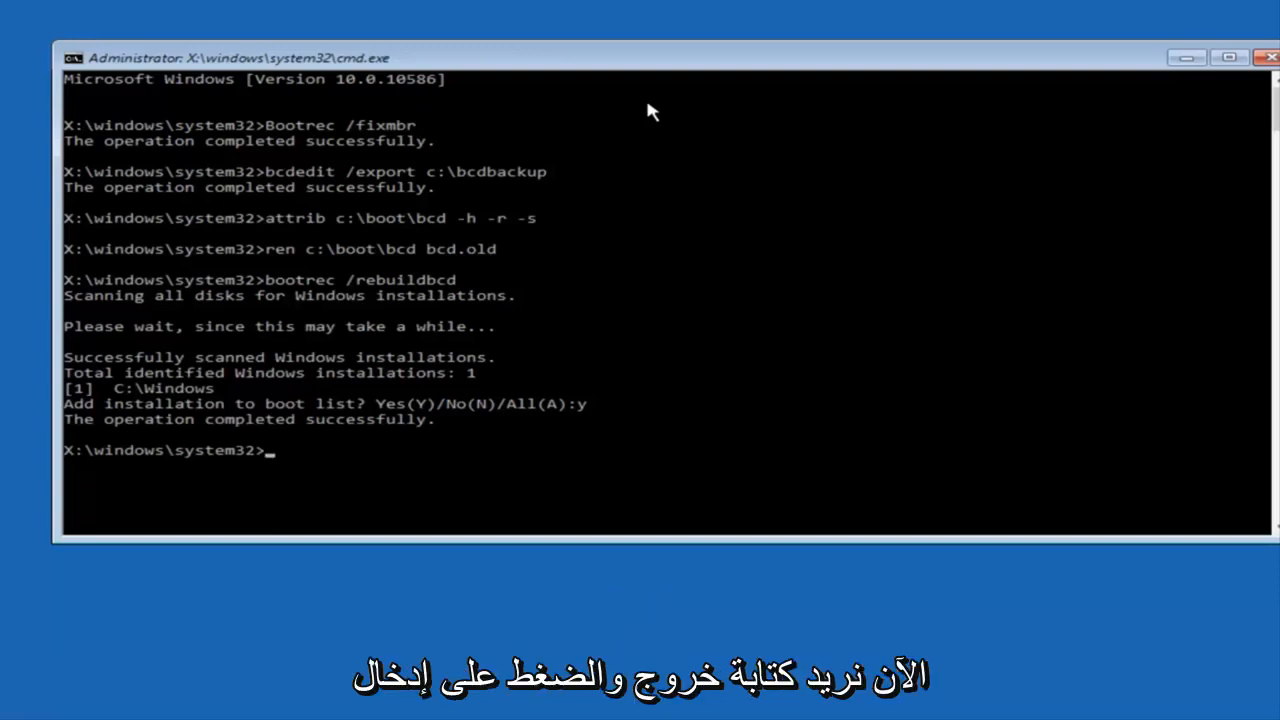
pyautogui.write('e')
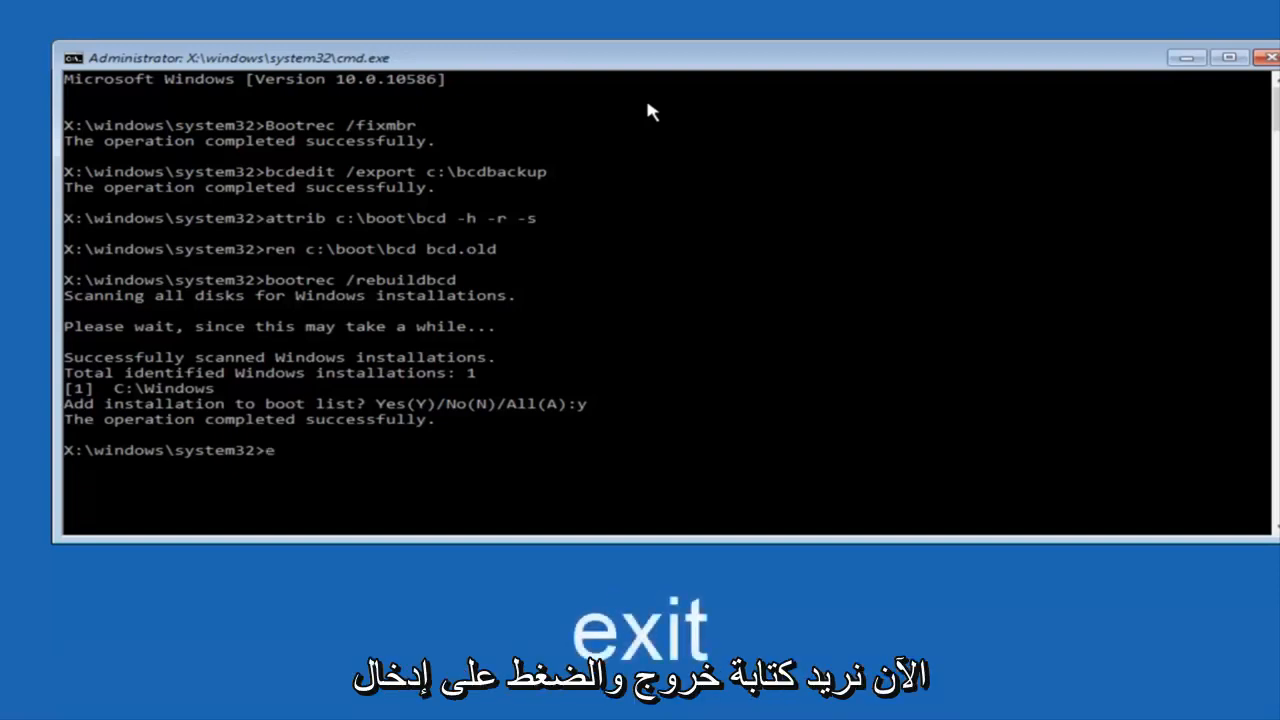